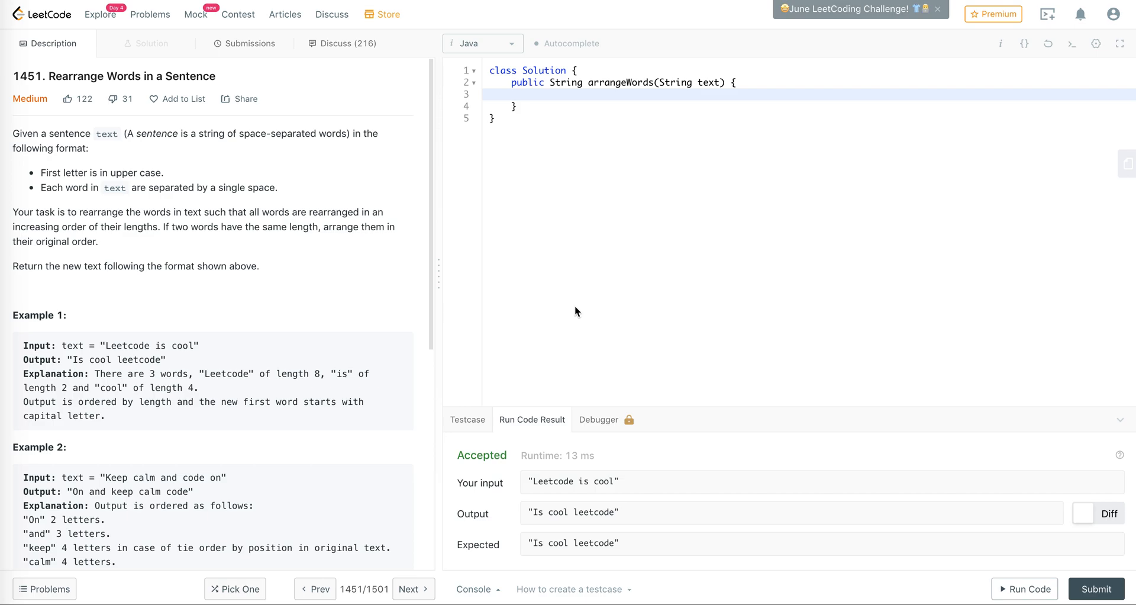
pyautogui.moveTo(114, 363)
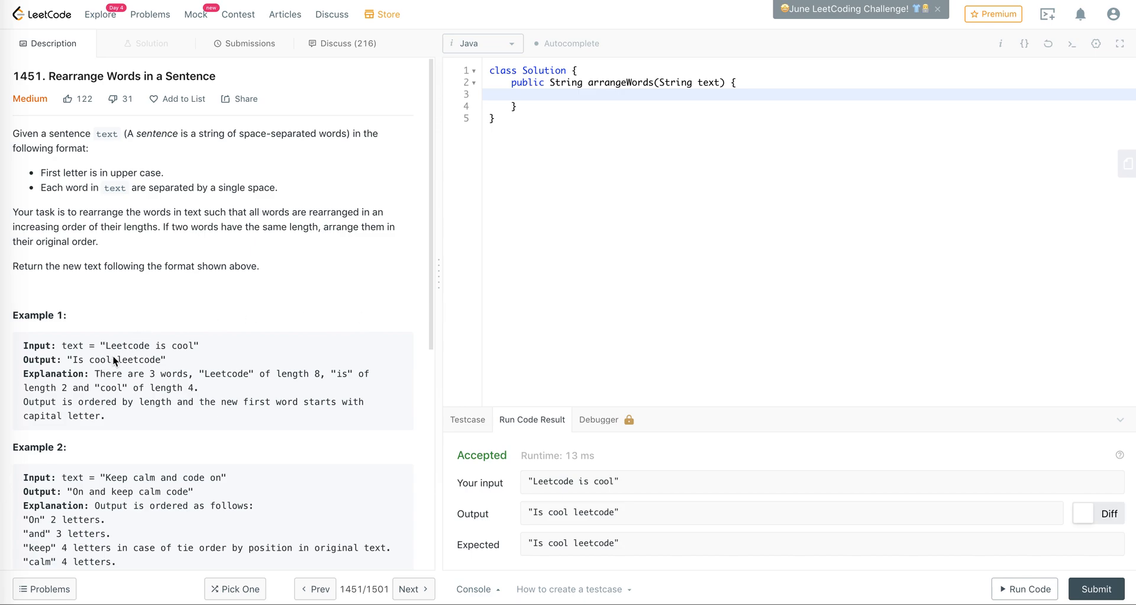
pyautogui.moveTo(188, 346)
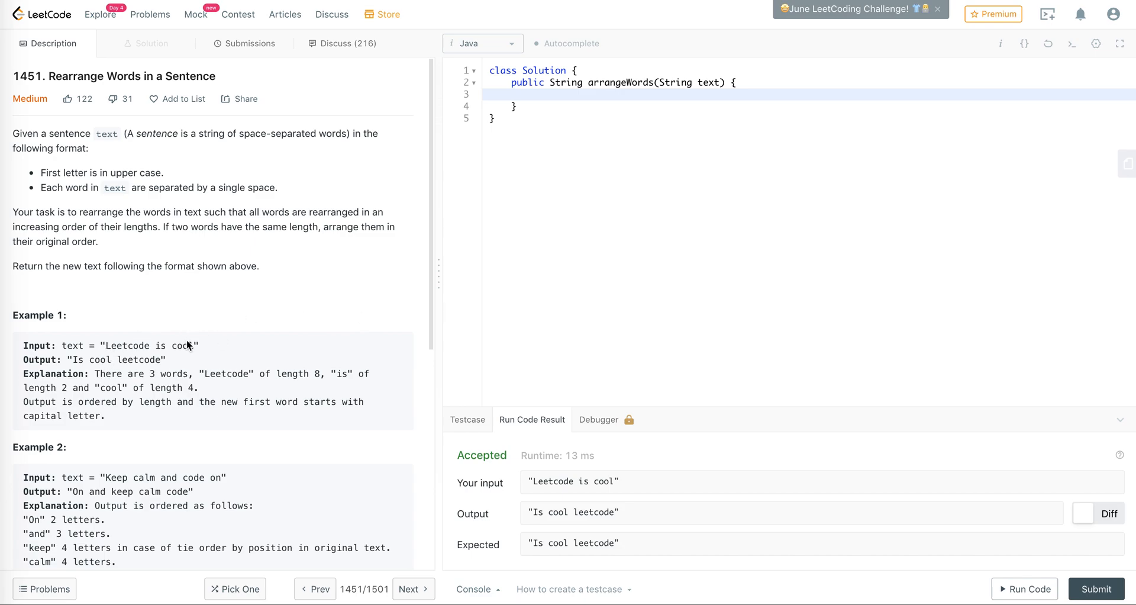
pyautogui.moveTo(85, 361)
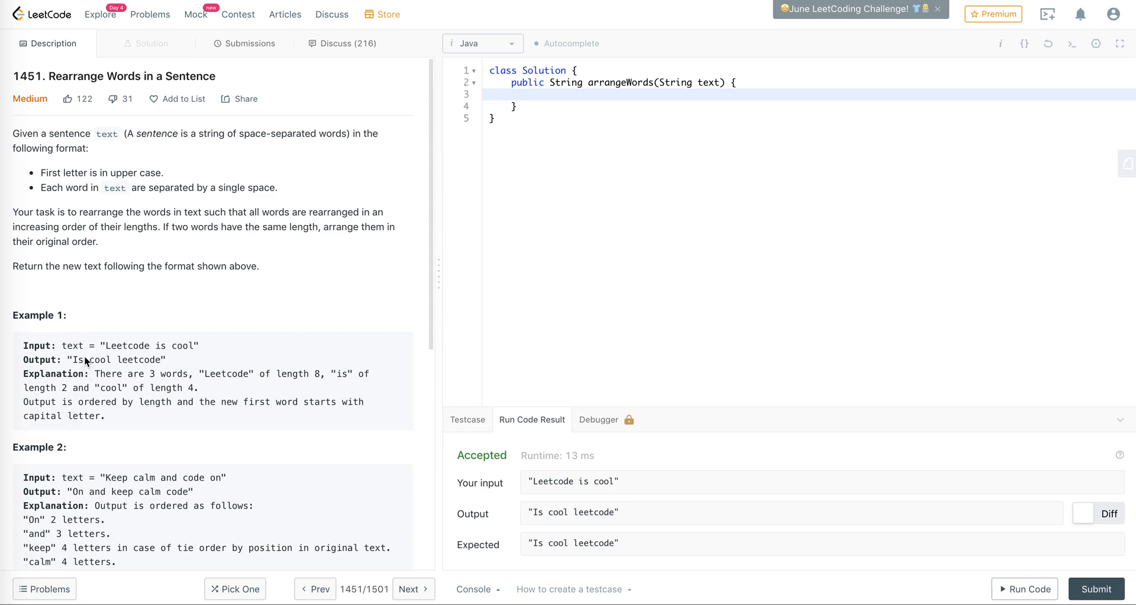
pyautogui.moveTo(77, 366)
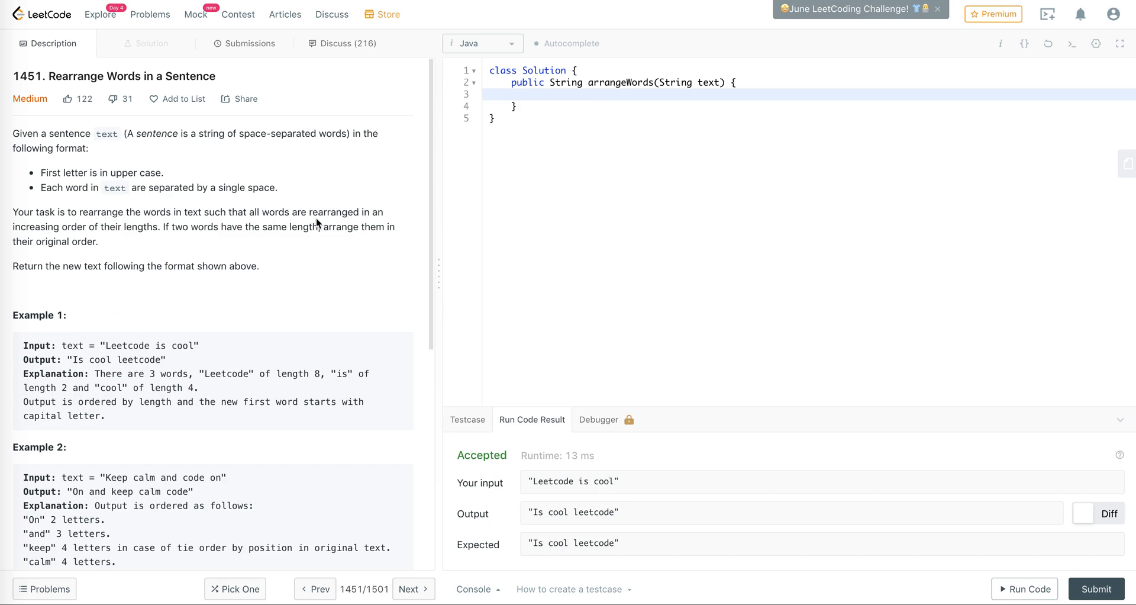
pyautogui.moveTo(259, 221)
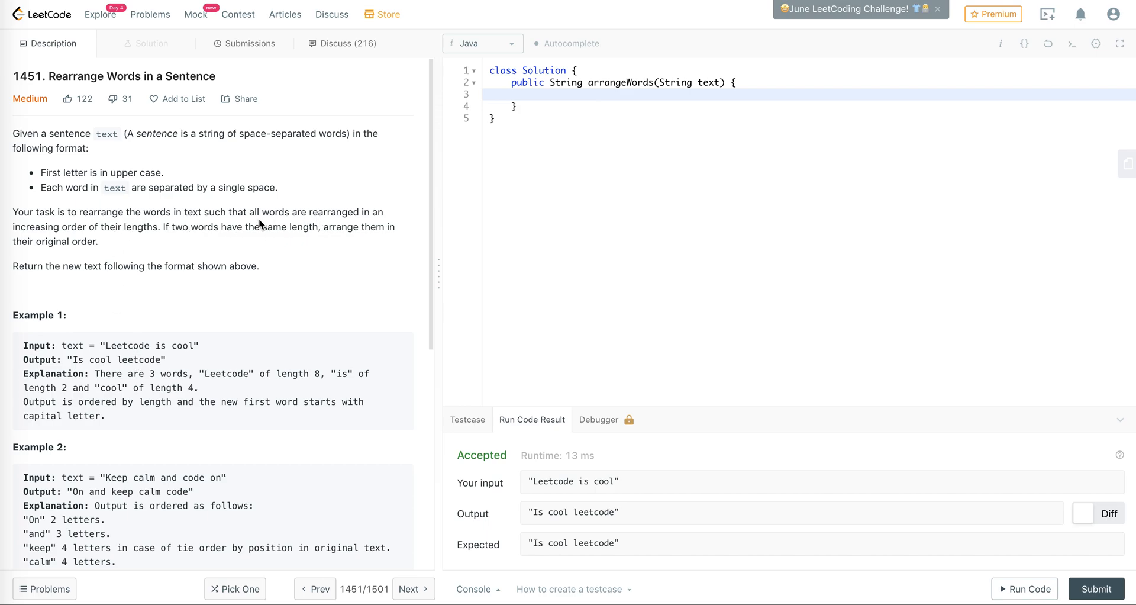
pyautogui.moveTo(341, 234)
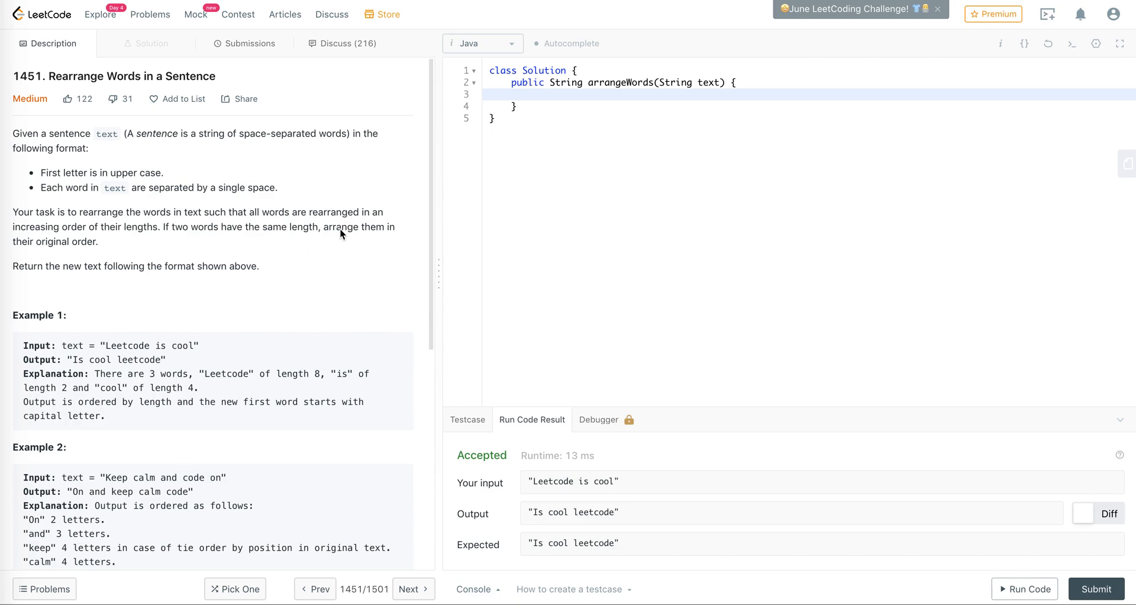
pyautogui.moveTo(108, 350)
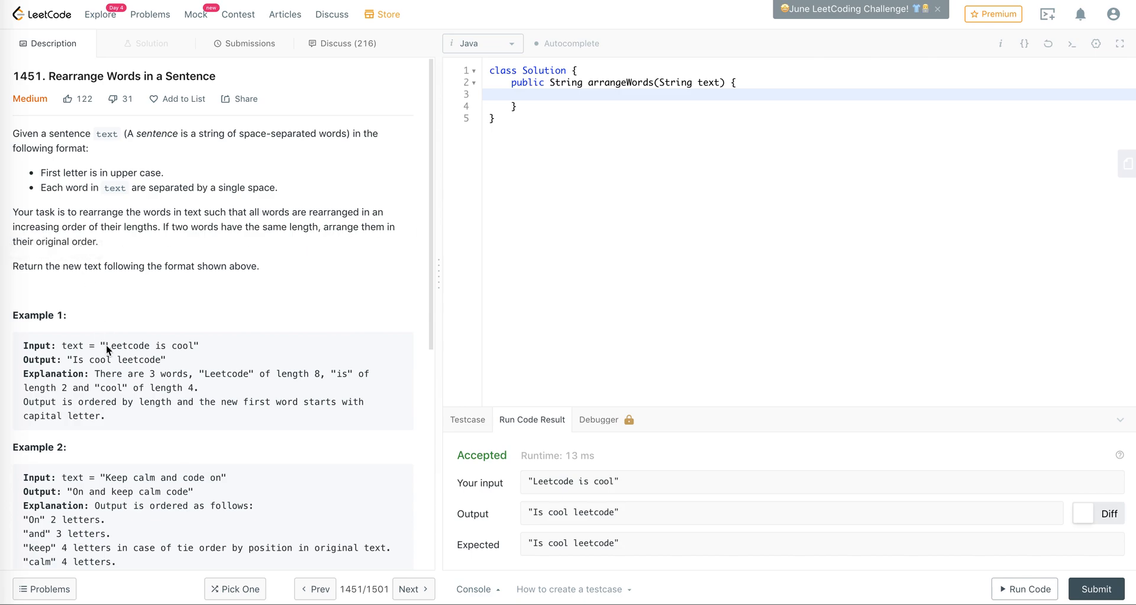
pyautogui.moveTo(209, 354)
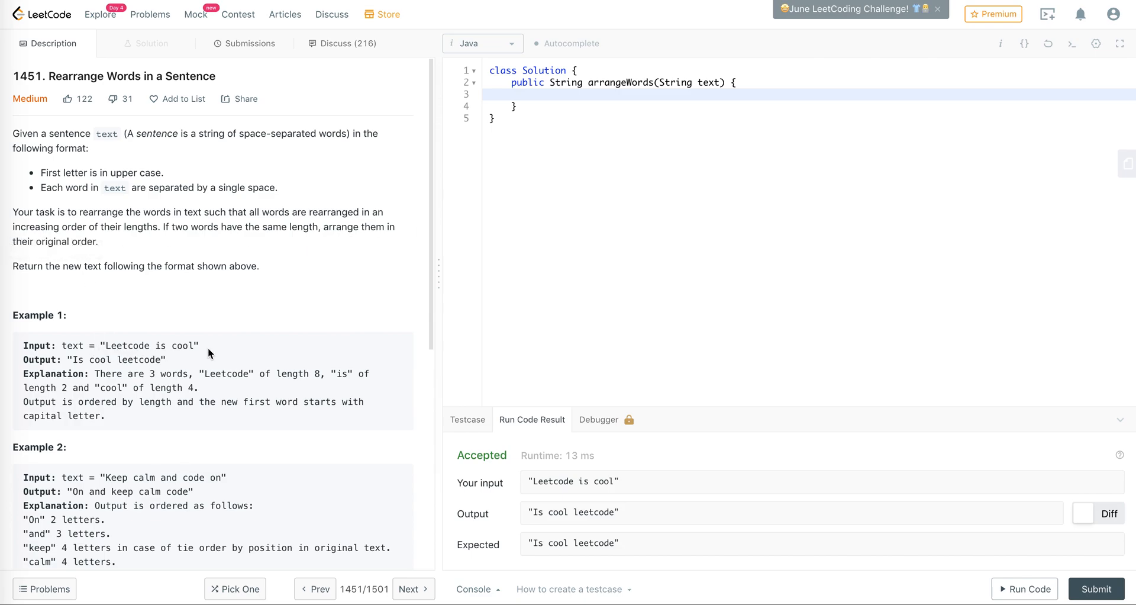
pyautogui.moveTo(90, 369)
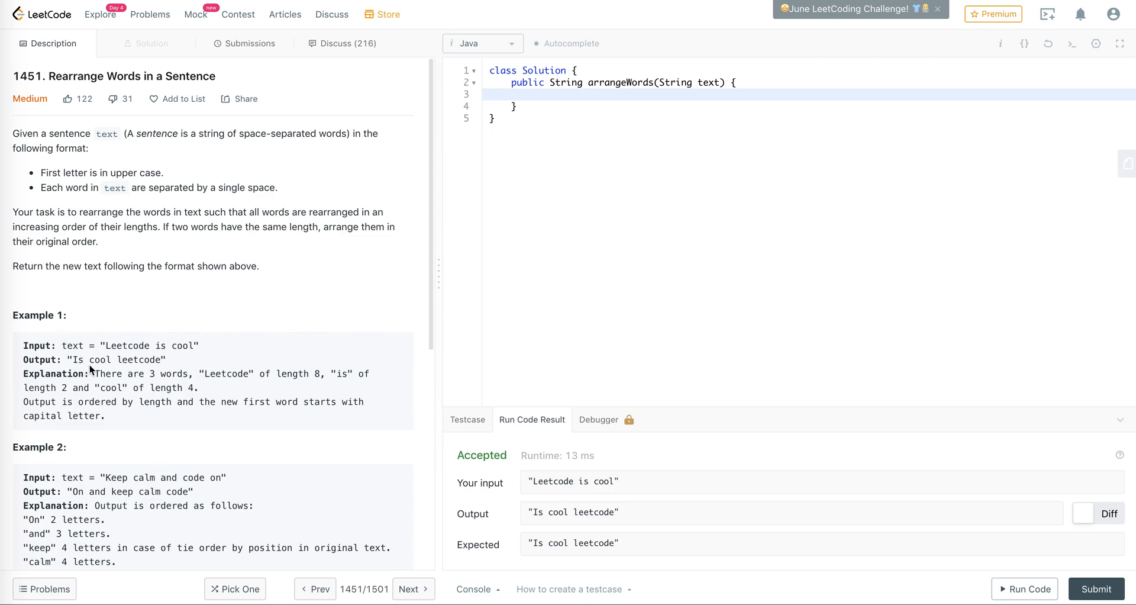
pyautogui.moveTo(76, 367)
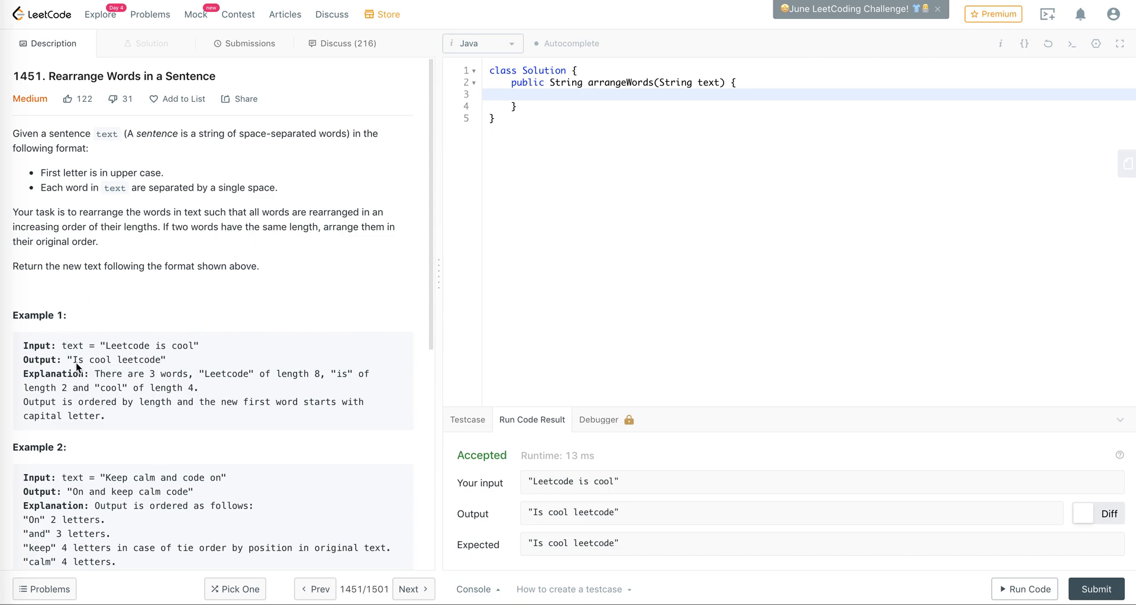
pyautogui.moveTo(90, 360)
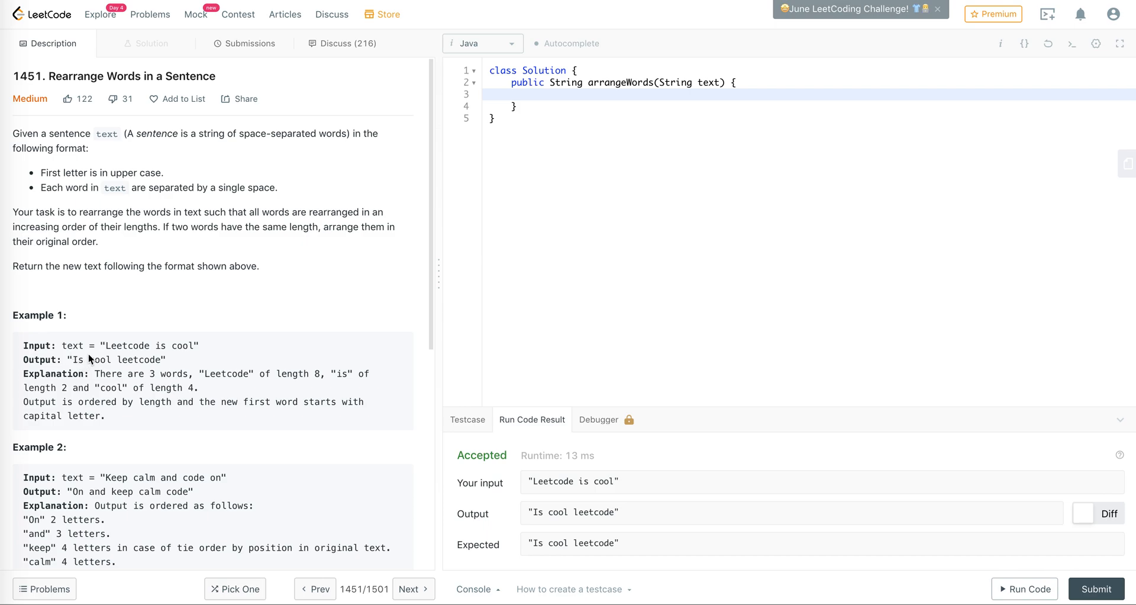
pyautogui.moveTo(110, 363)
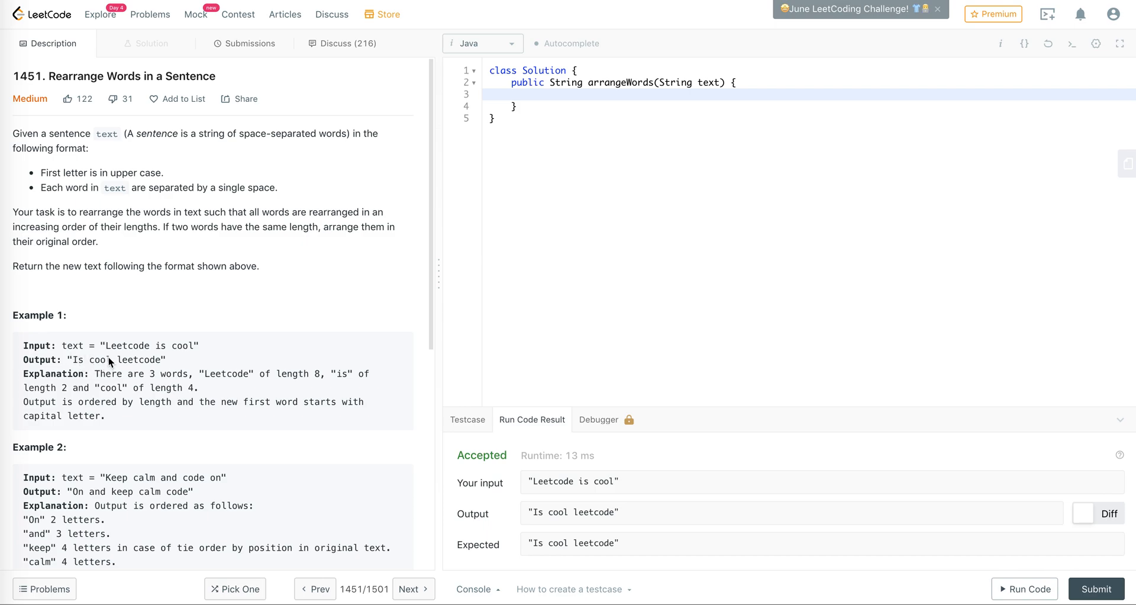
pyautogui.moveTo(141, 360)
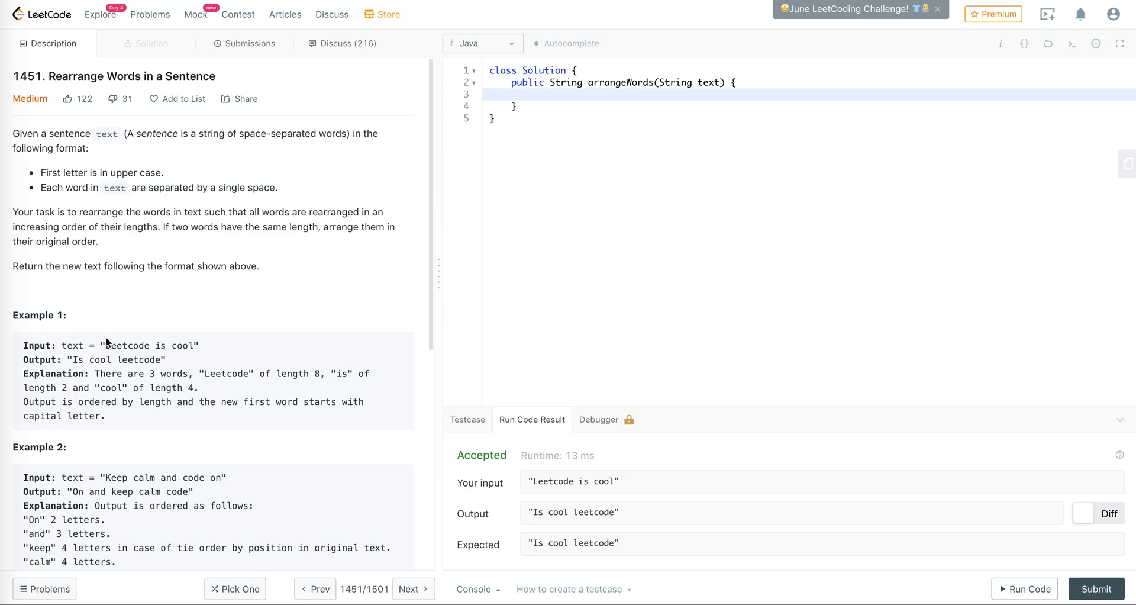
pyautogui.moveTo(113, 354)
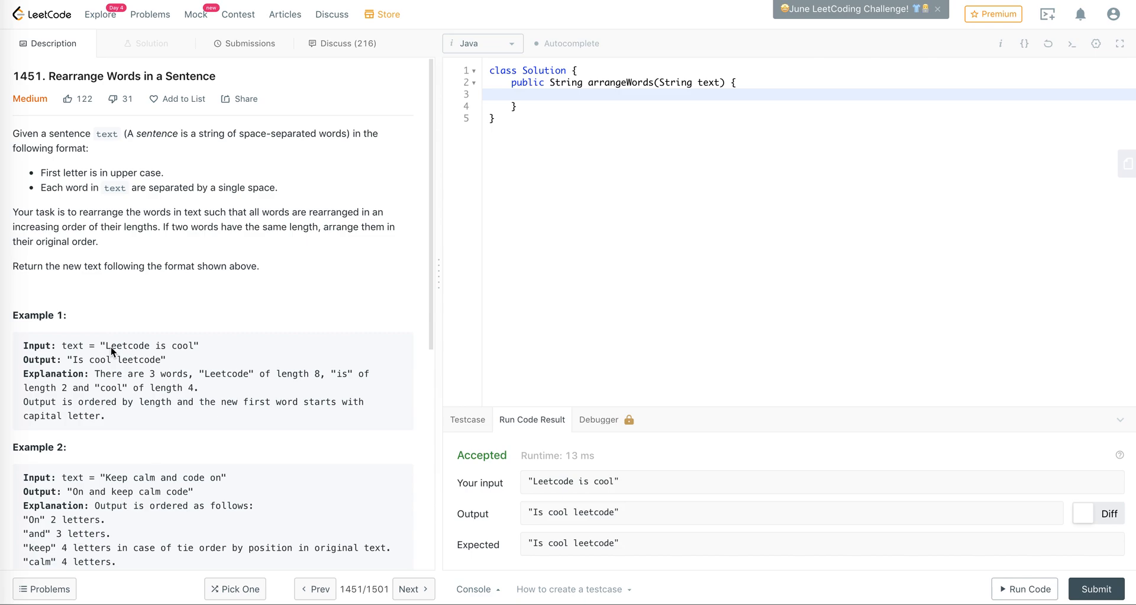
pyautogui.moveTo(75, 361)
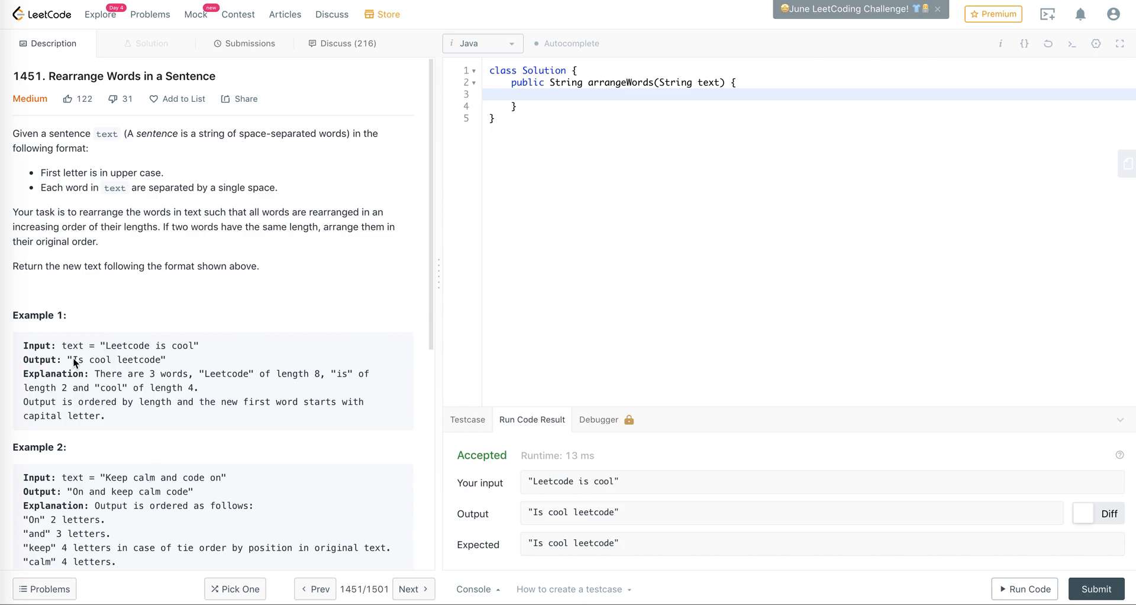
pyautogui.moveTo(80, 359)
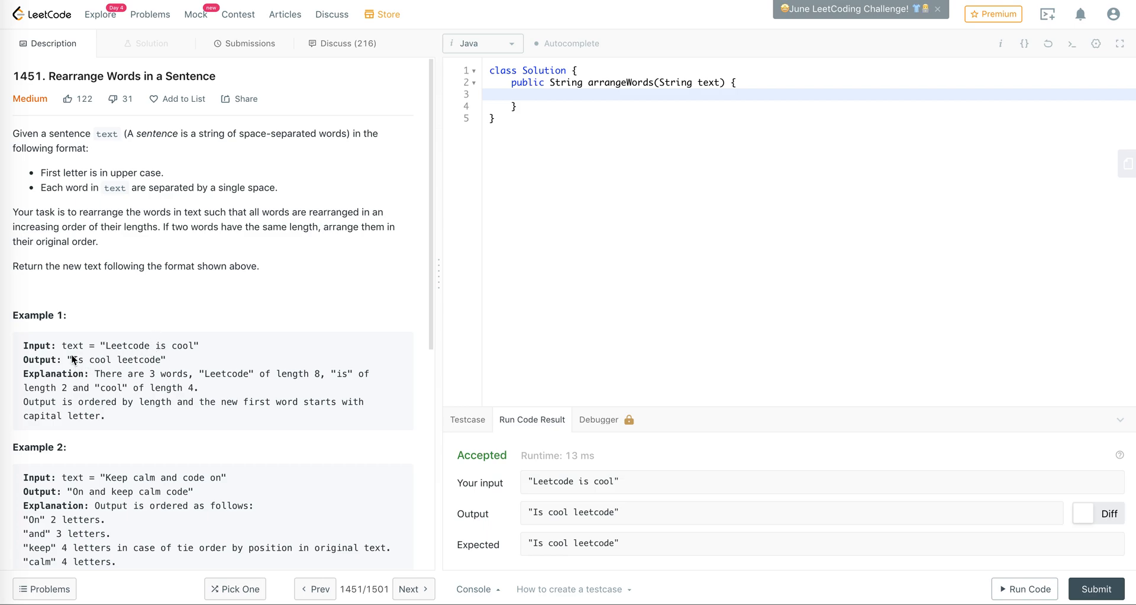
pyautogui.moveTo(121, 369)
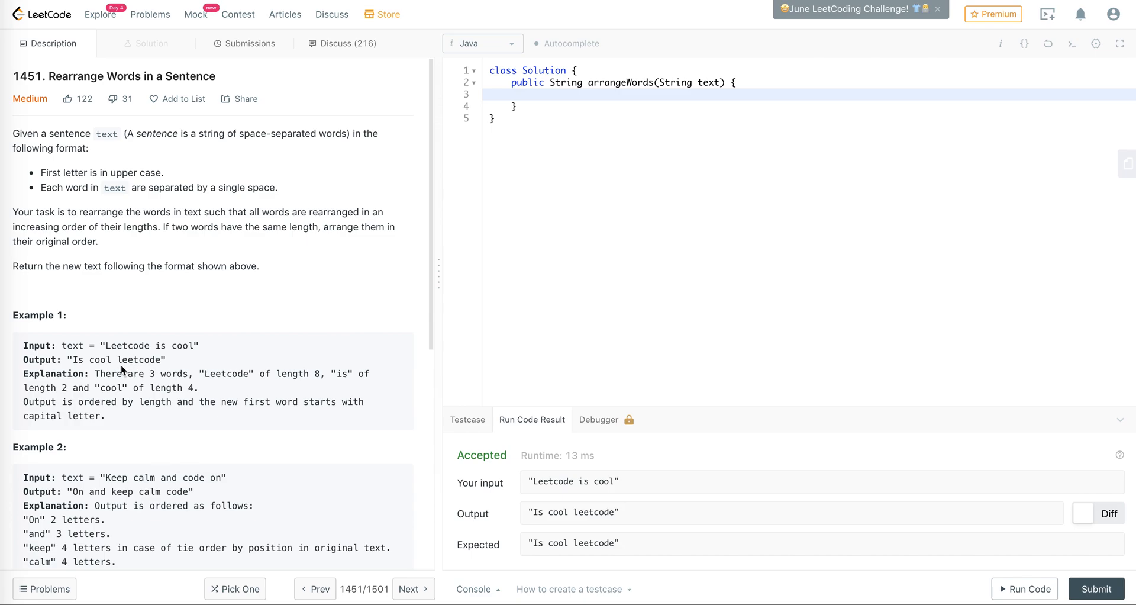
pyautogui.moveTo(108, 350)
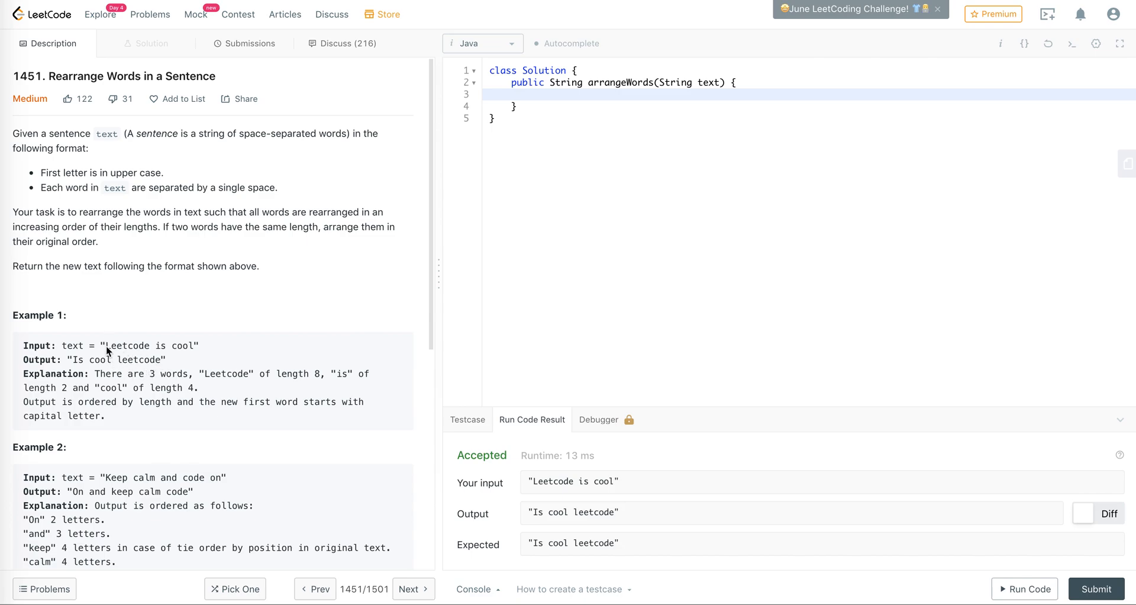
pyautogui.moveTo(126, 365)
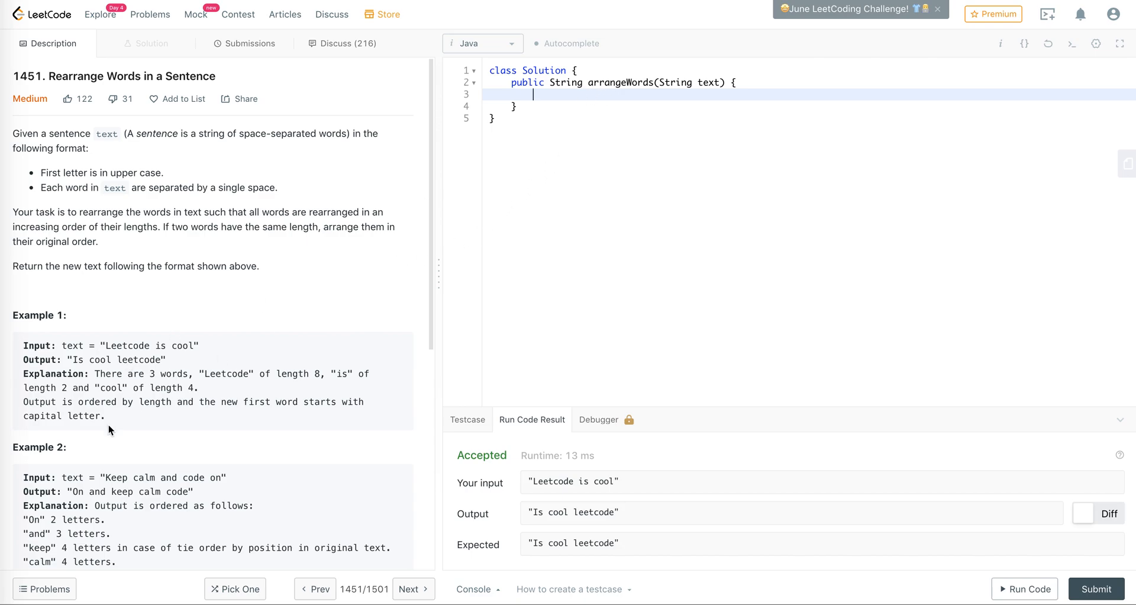
pyautogui.moveTo(62, 359)
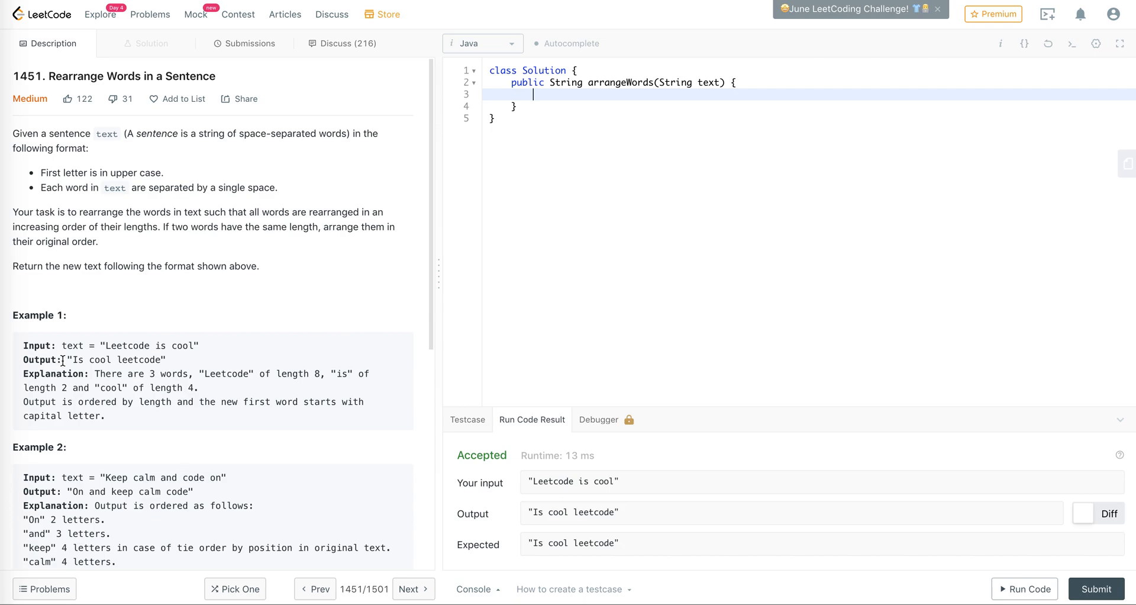
pyautogui.moveTo(137, 373)
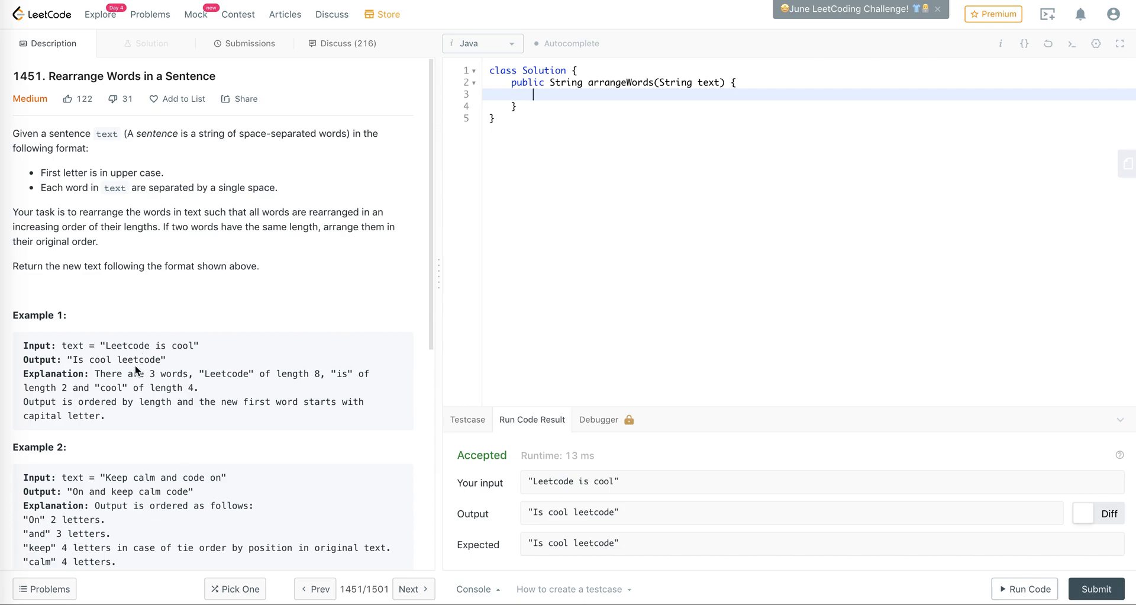
pyautogui.moveTo(147, 345)
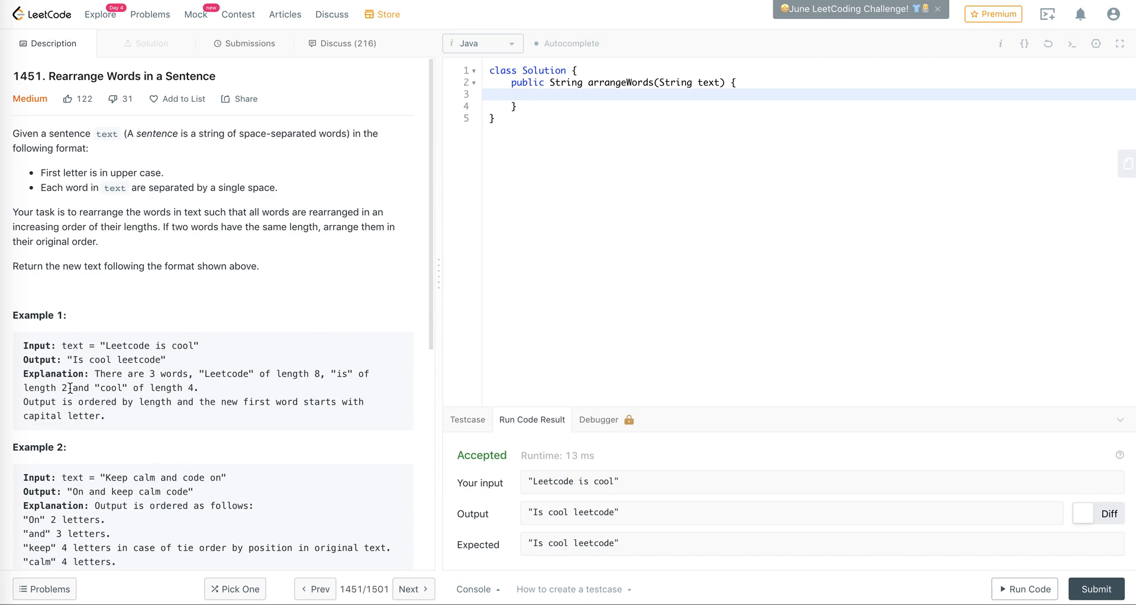
pyautogui.moveTo(147, 369)
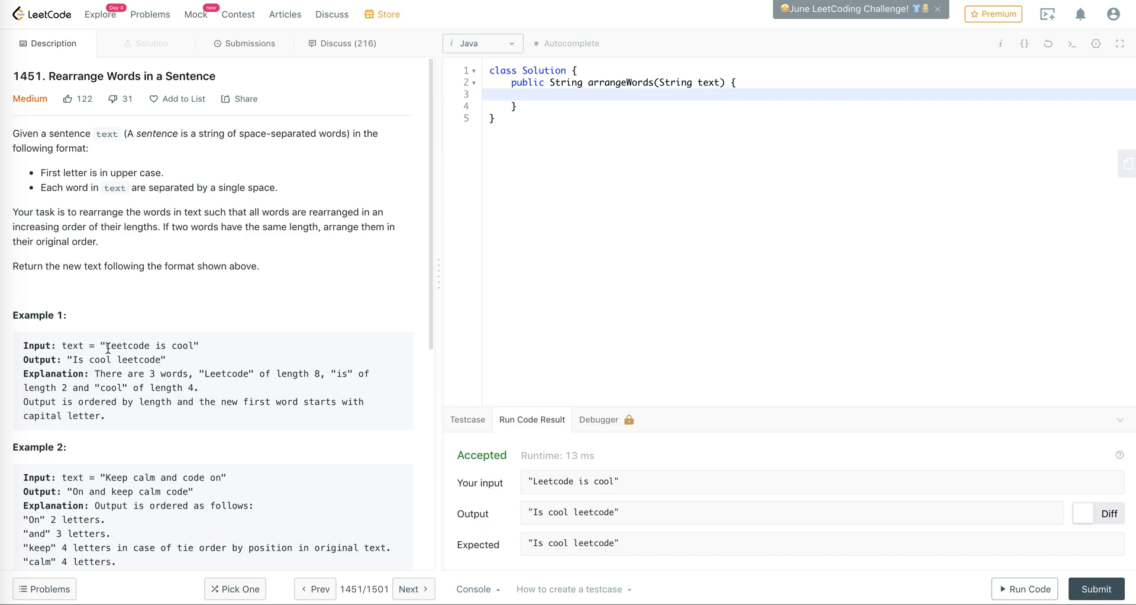
pyautogui.moveTo(111, 346)
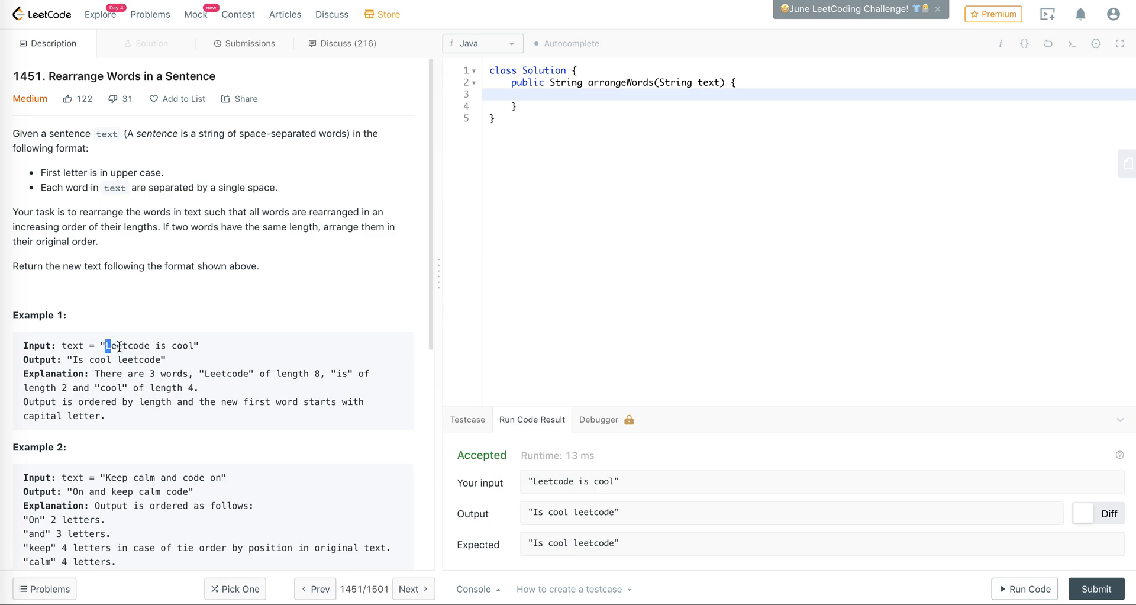
# Step: Build the lowercased-first-letter text: Character.toLowerCase(text.charAt(0)) + text.substring(1)
pyautogui.moveTo(106, 345); pyautogui.dragTo(192, 345)
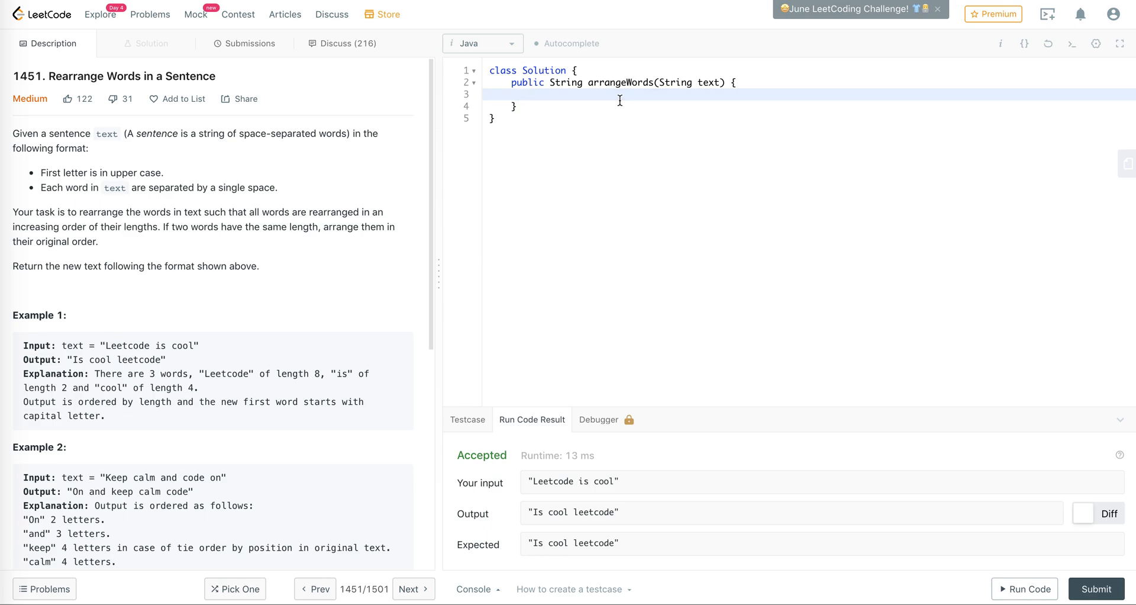
pyautogui.write('Character.')
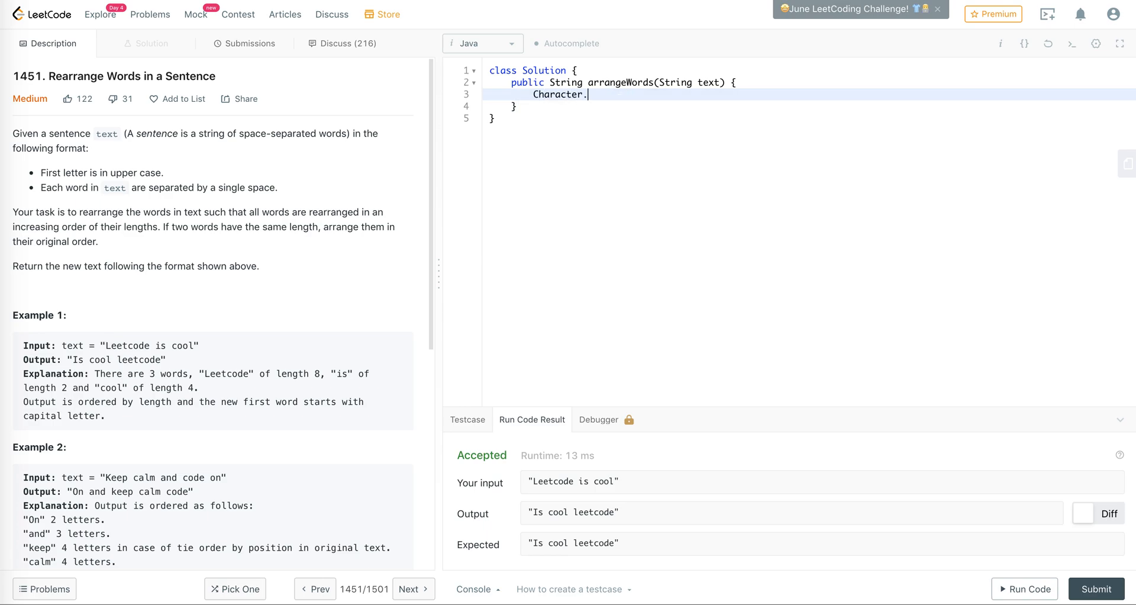
pyautogui.write('toLowerC')
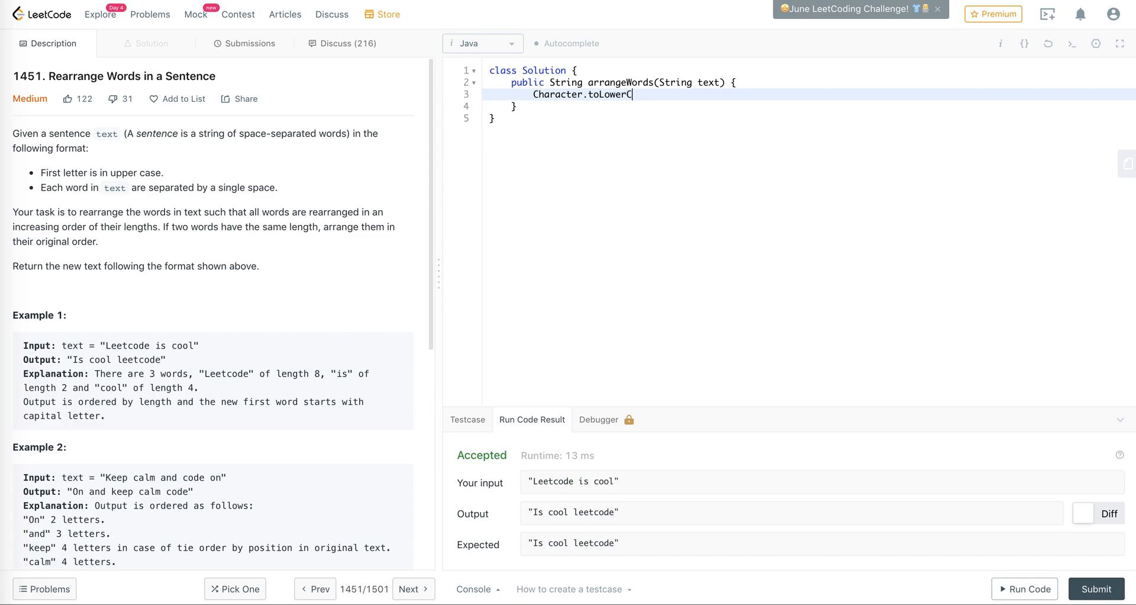
pyautogui.write('ase(text.charAt(')
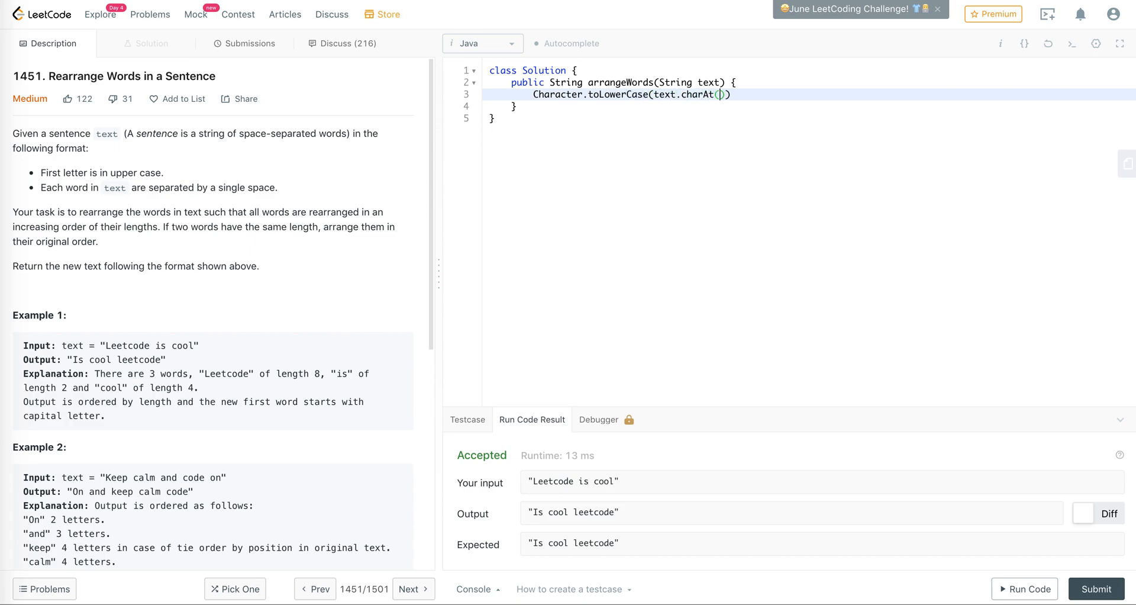
pyautogui.write('0')
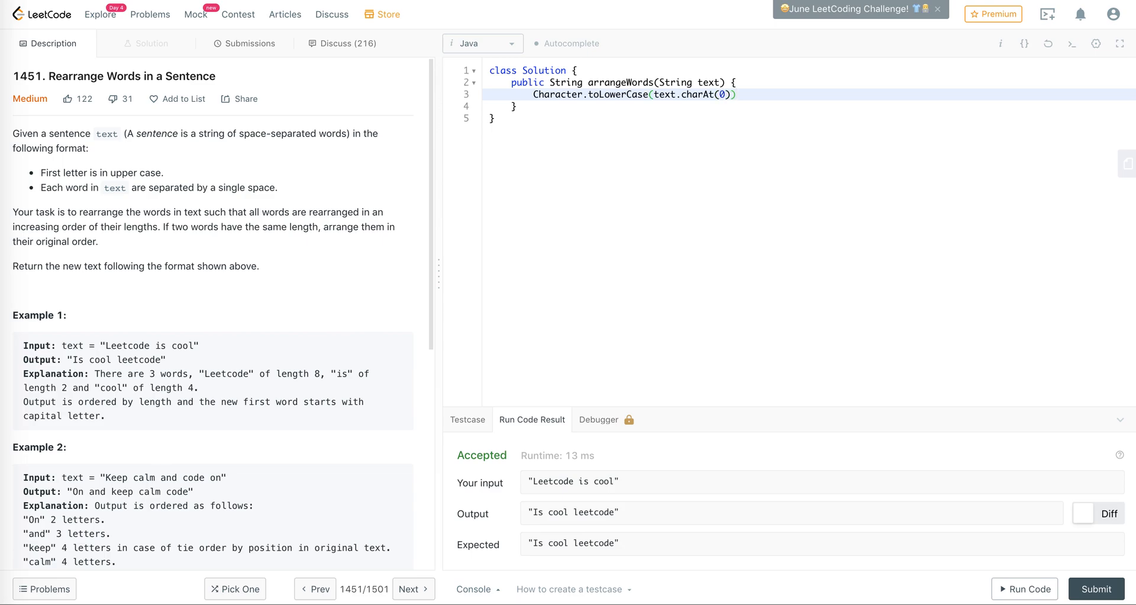
pyautogui.write('+ text')
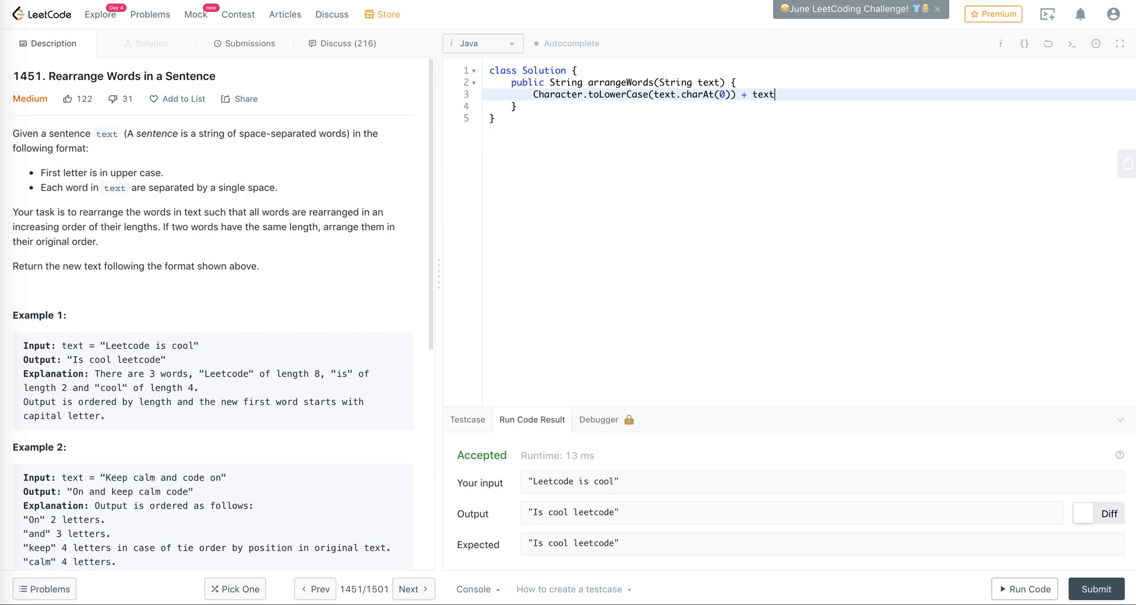
pyautogui.write('.substring')
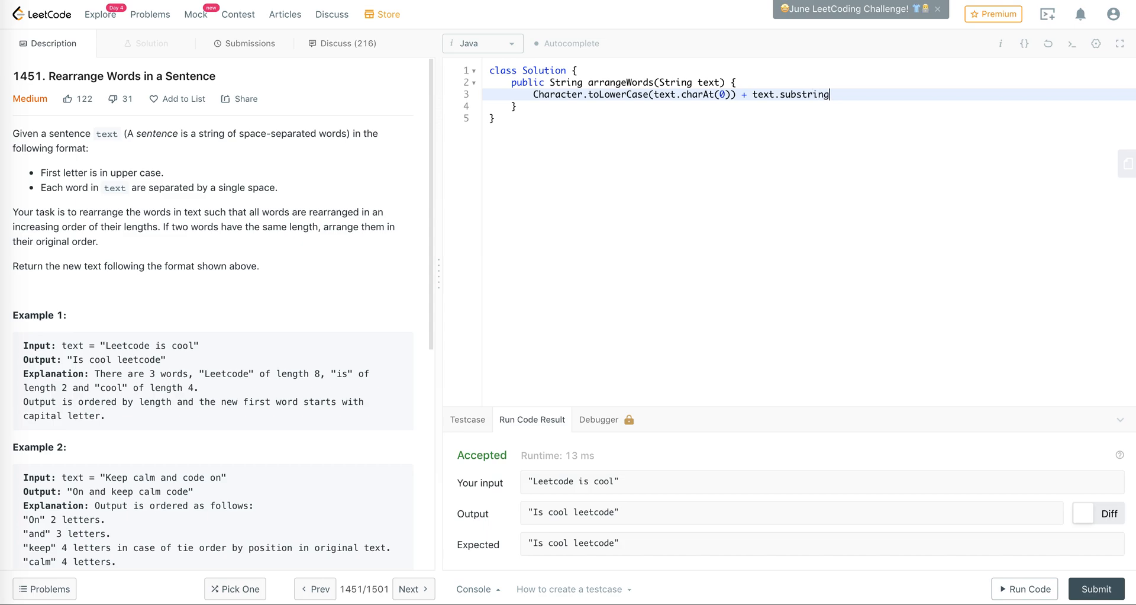
pyautogui.write('(1)')
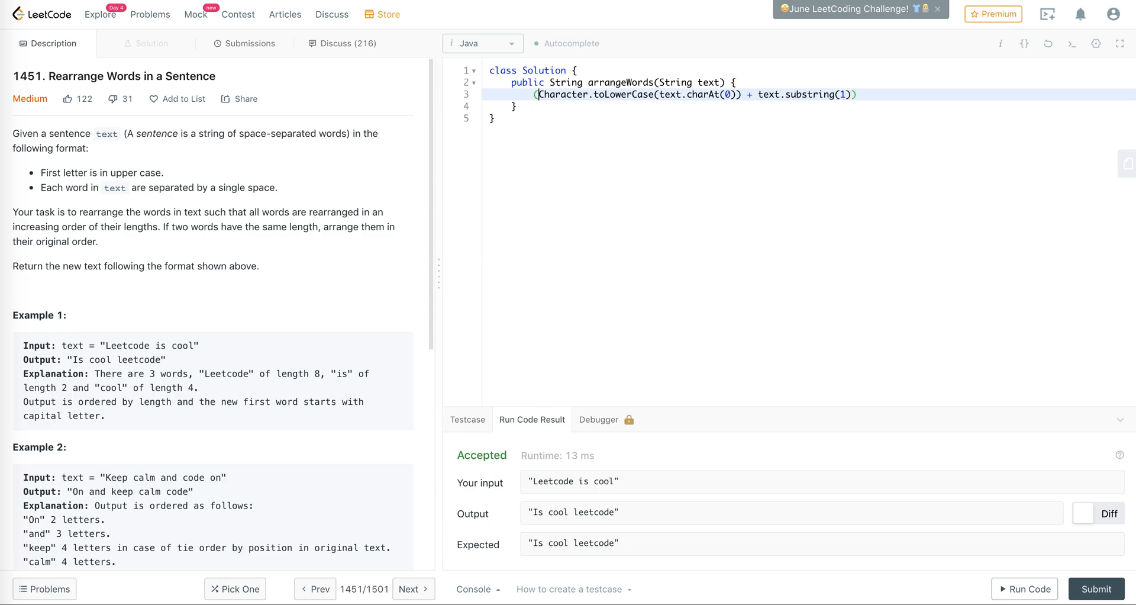
# Step: Split that text on spaces with .split(" ") and wrap it in Arrays.stream
pyautogui.write('.spl')
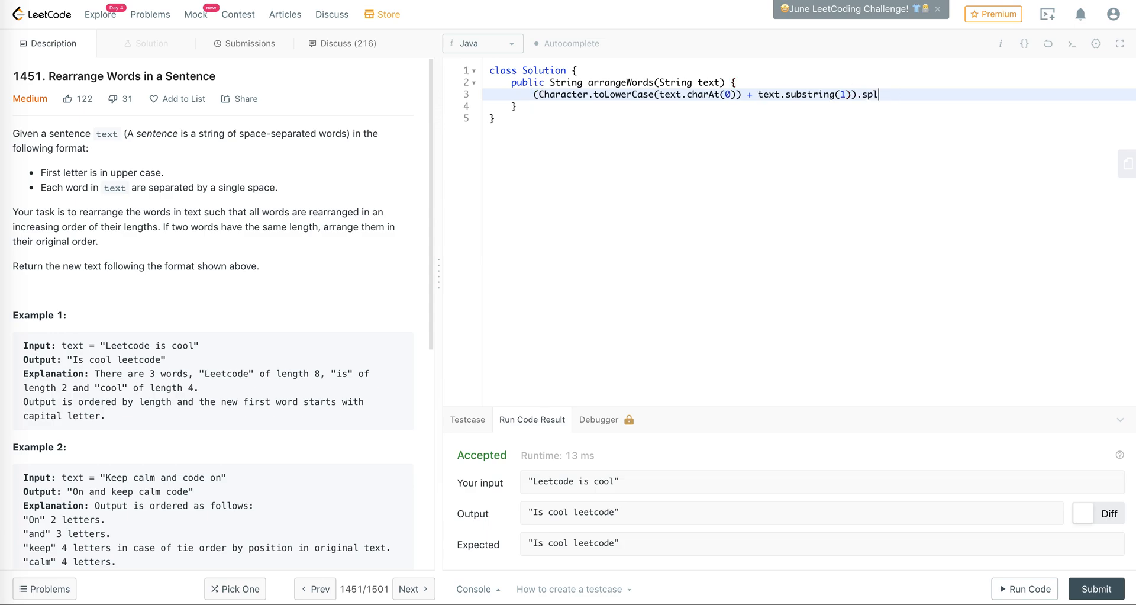
pyautogui.write('it(" ")')
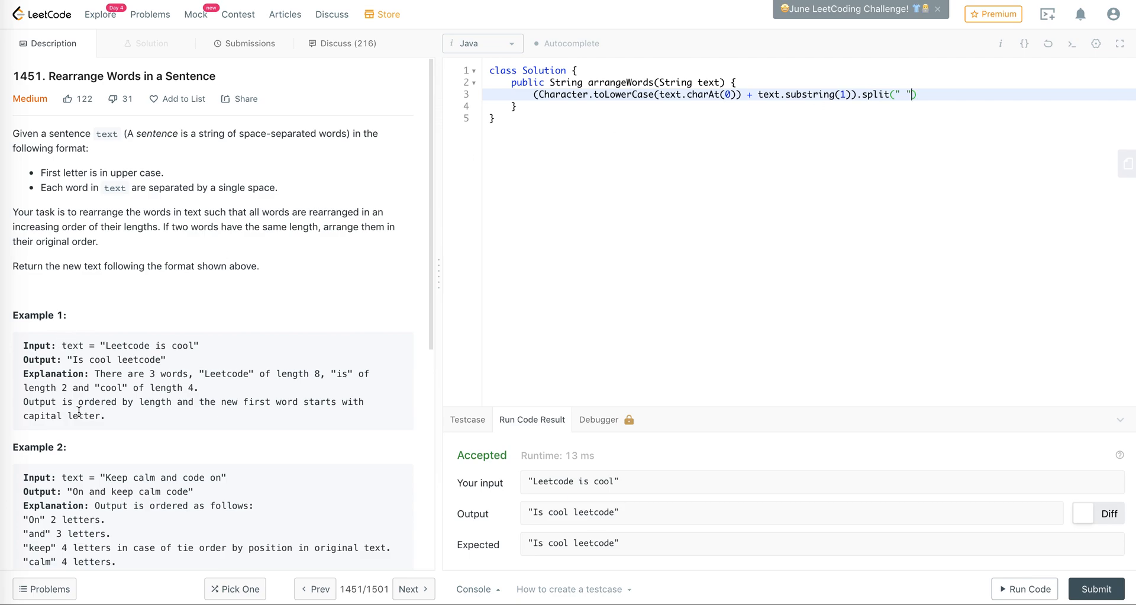
pyautogui.moveTo(180, 365)
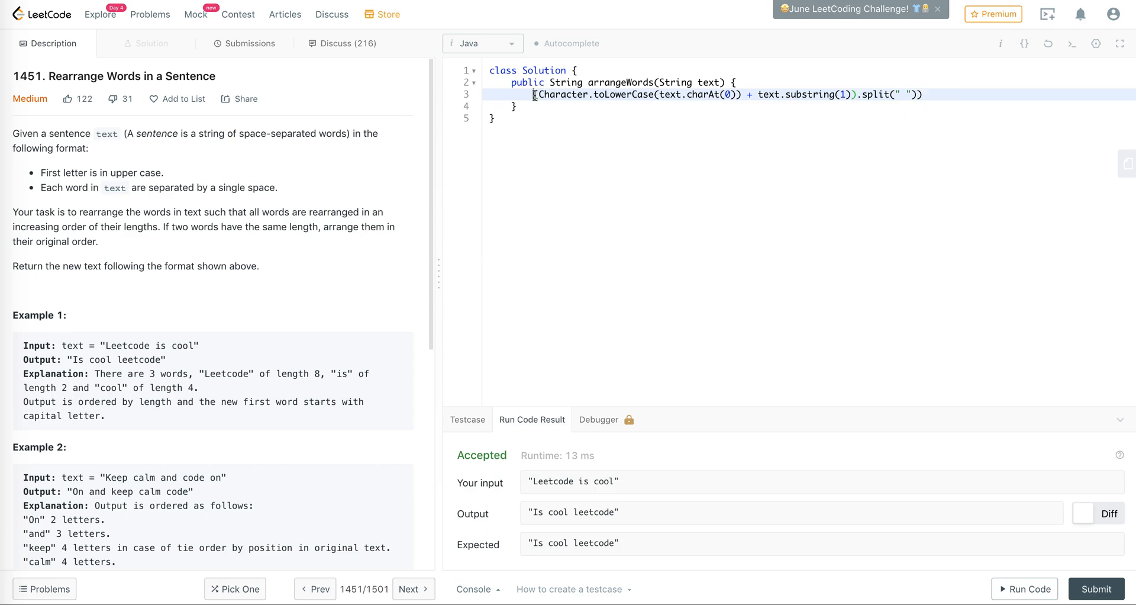
pyautogui.write('A(')
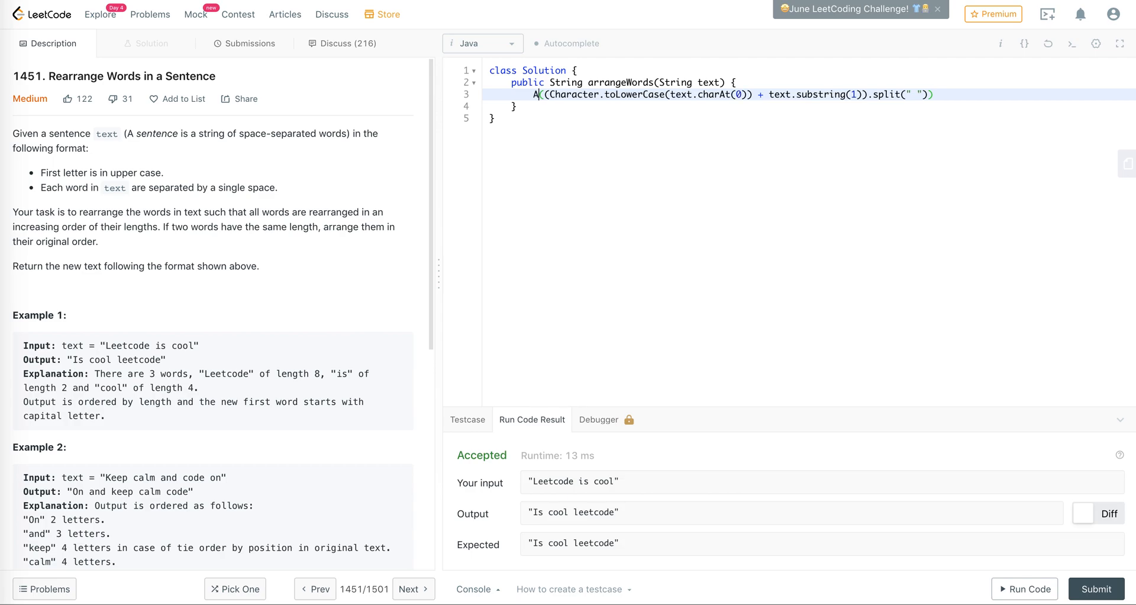
pyautogui.write('rrays.stream')
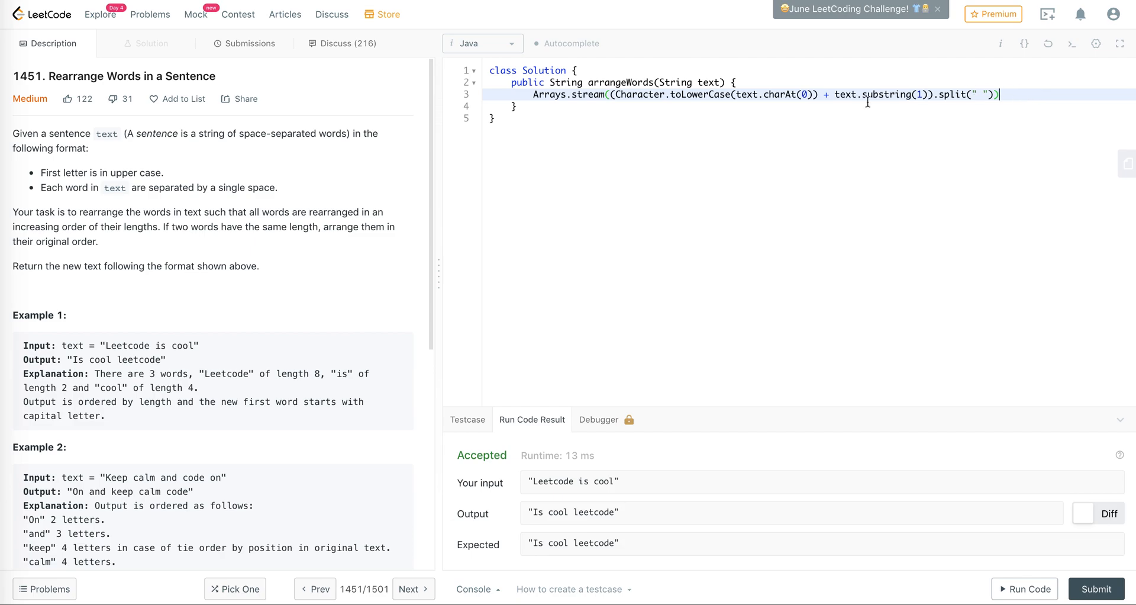
# Step: On a new line, sort the words by length with .sorted(Comparator.comparing(String::length))
pyautogui.press('Enter')
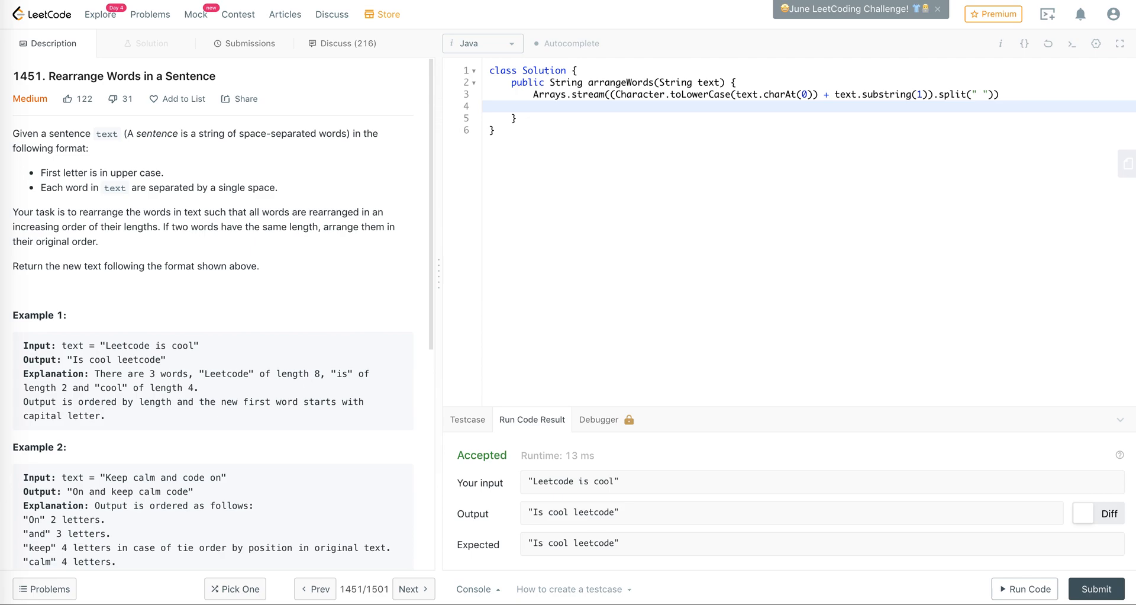
pyautogui.write('.sorted(Co')
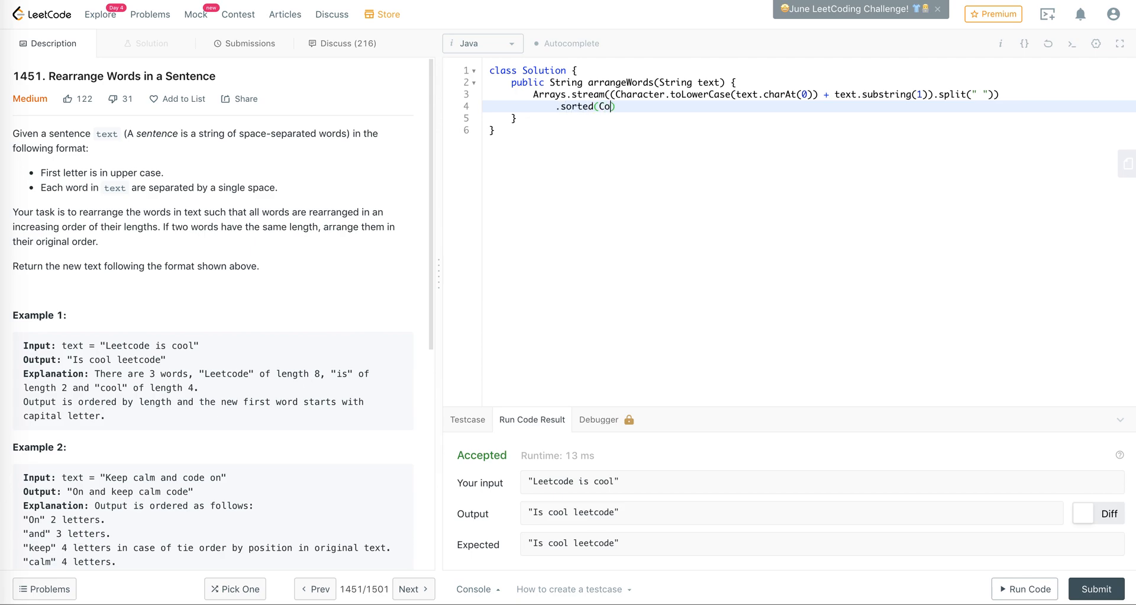
pyautogui.write('mparator.compar')
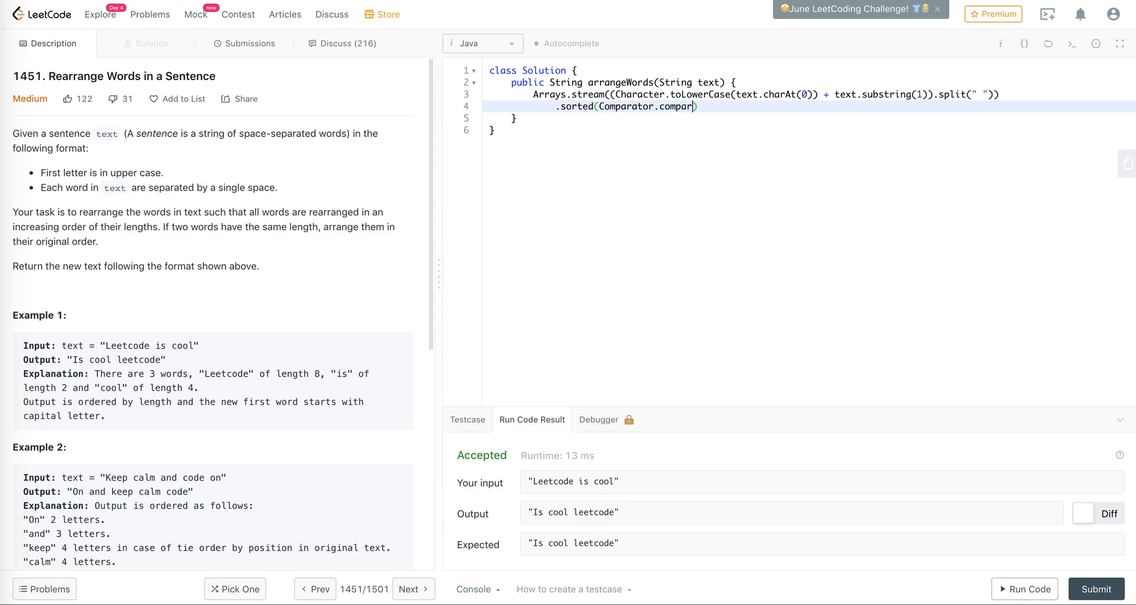
pyautogui.write('ing(')
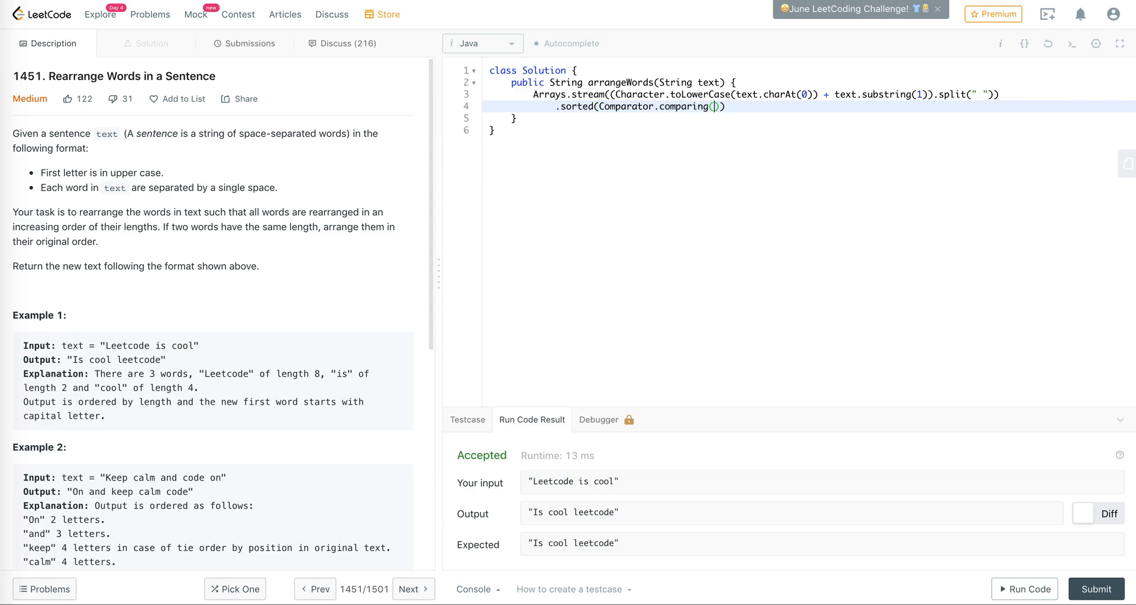
pyautogui.write('String::length')
pyautogui.write('.')
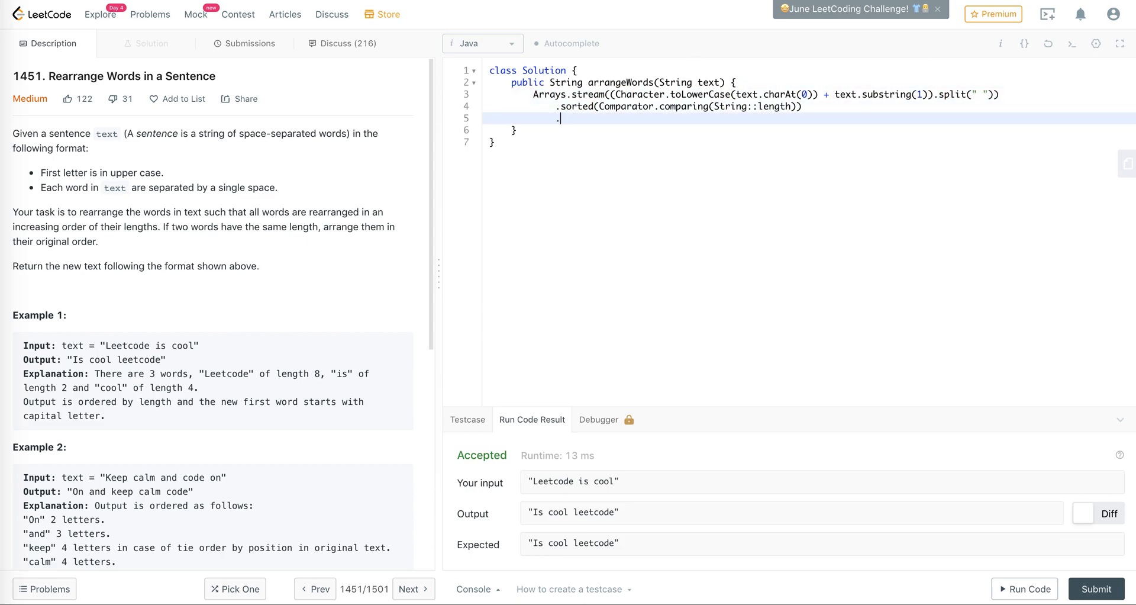
# Step: Join the sorted words back with single spaces using .collect(Collectors.joining(" "))
pyautogui.write('collect')
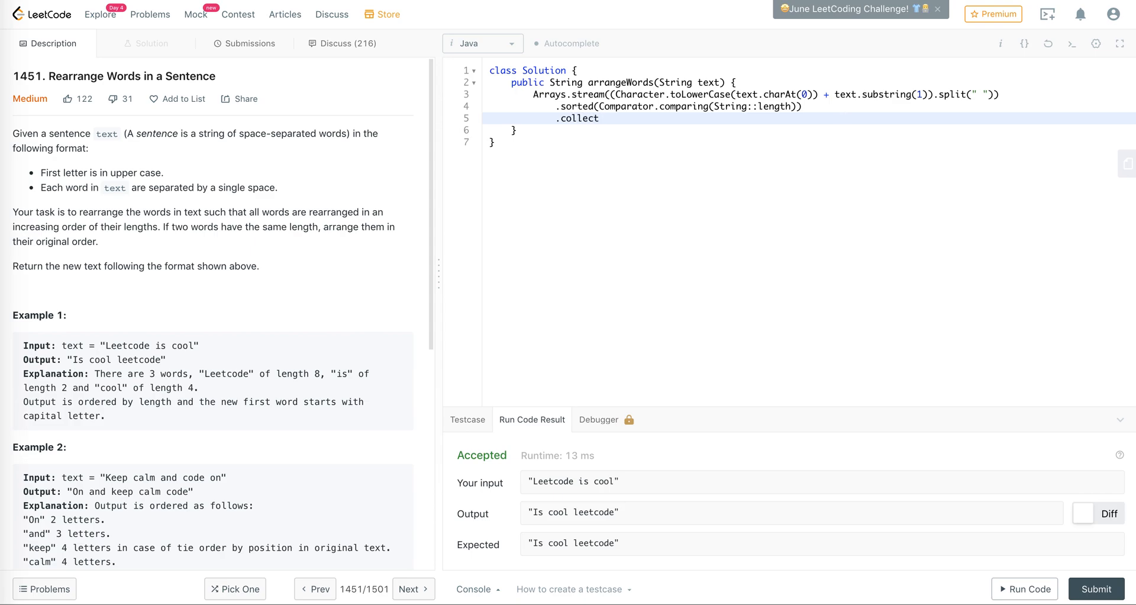
pyautogui.write('(Collector')
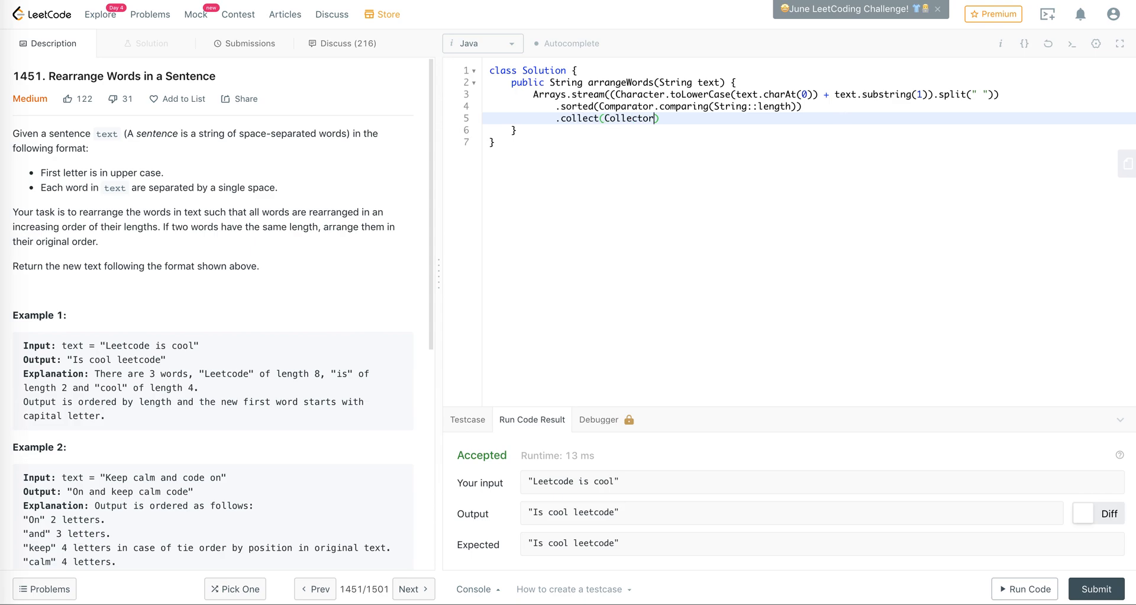
pyautogui.write('s.joinin')
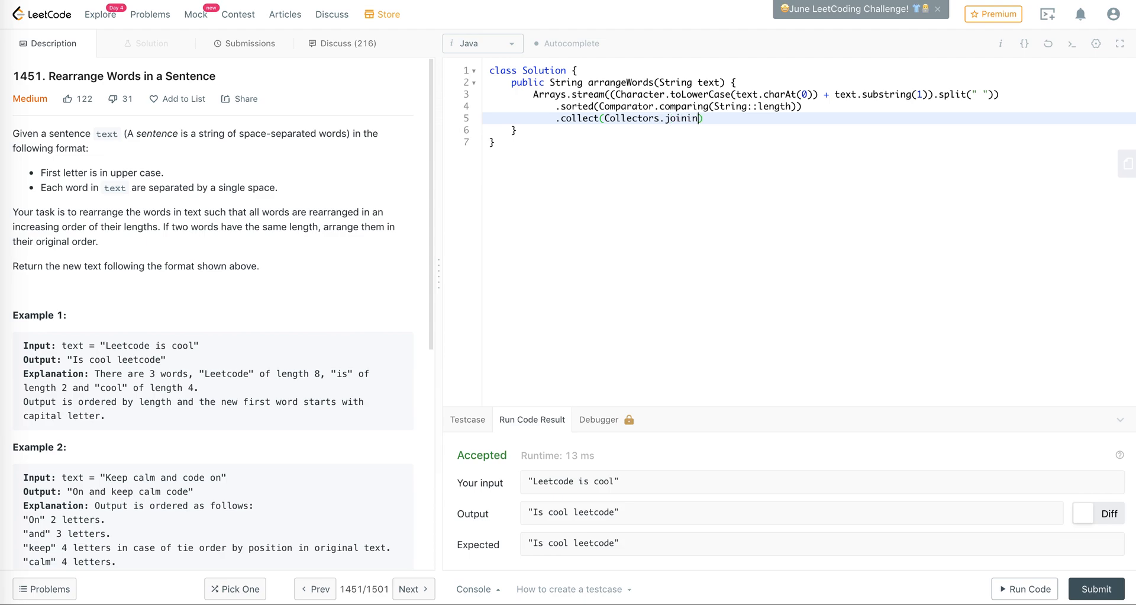
pyautogui.write('g(" ")')
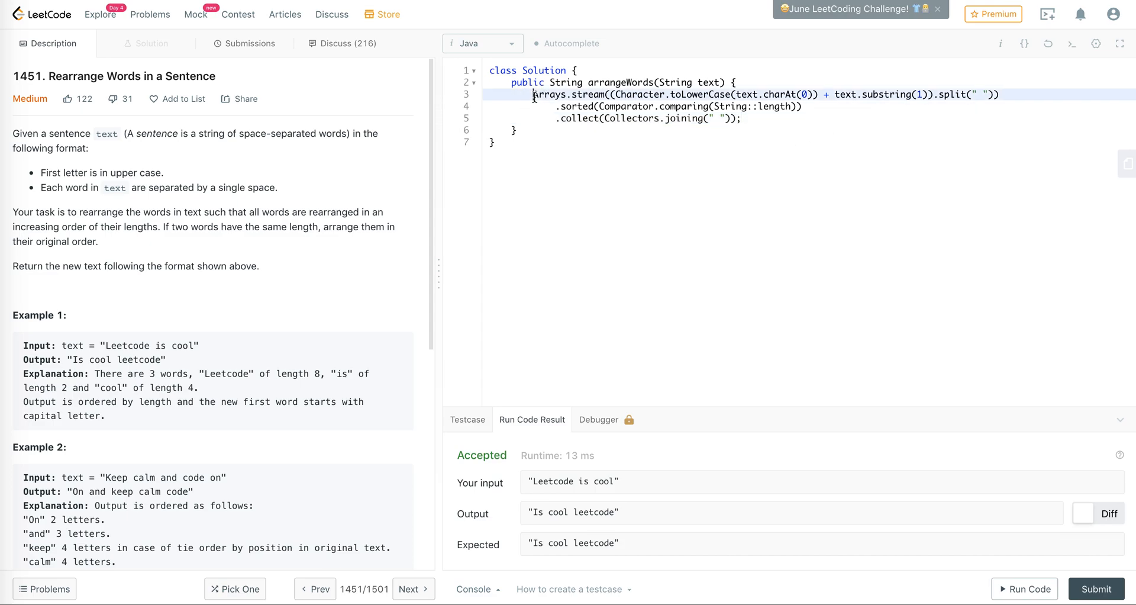
pyautogui.write('final String')
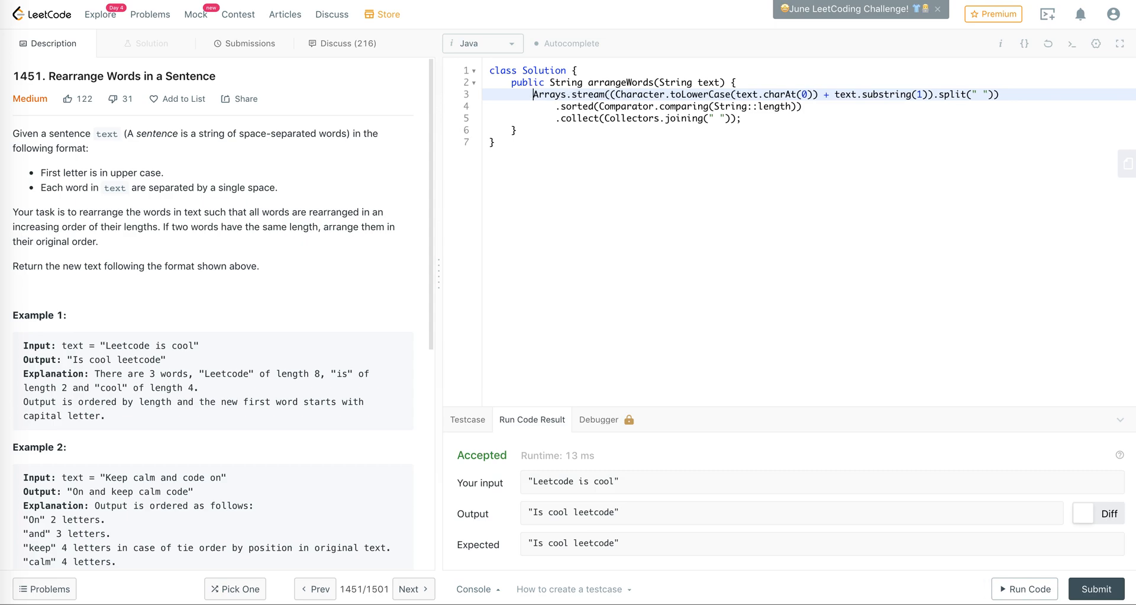
# Step: Assign the pipeline to String sortedByLength and return it with an uppercased first letter
pyautogui.write('String r')
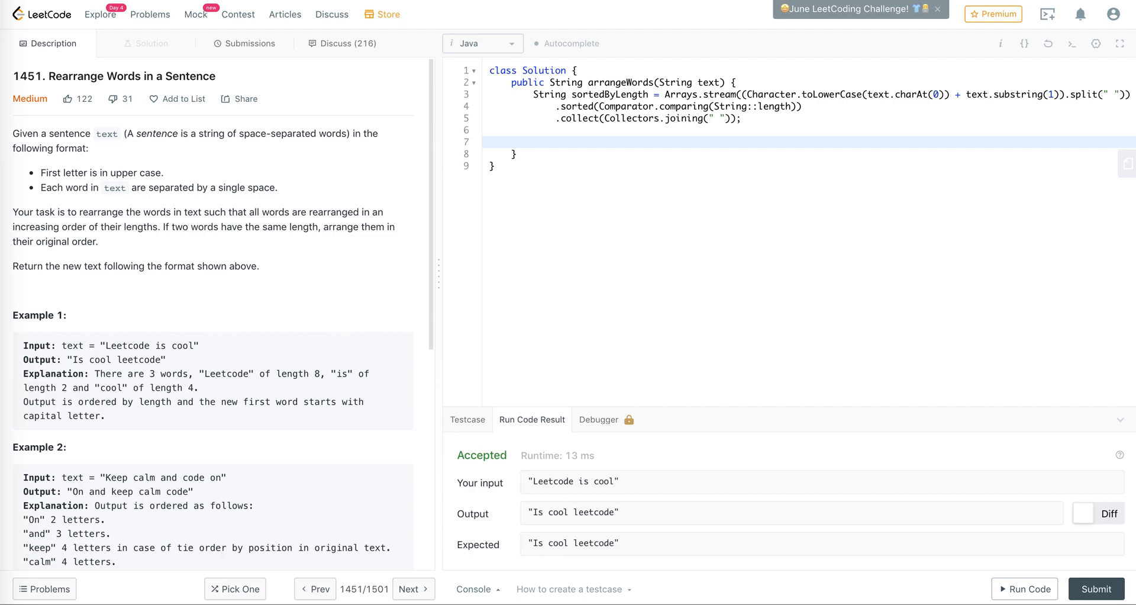
pyautogui.click(744, 94)
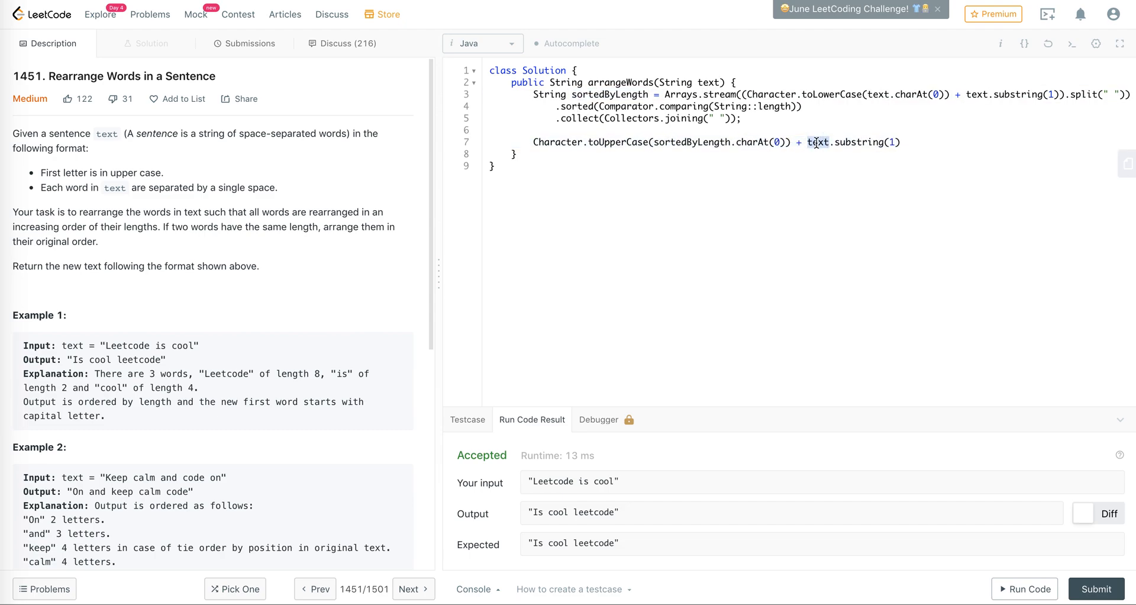
pyautogui.write('sortedByLength')
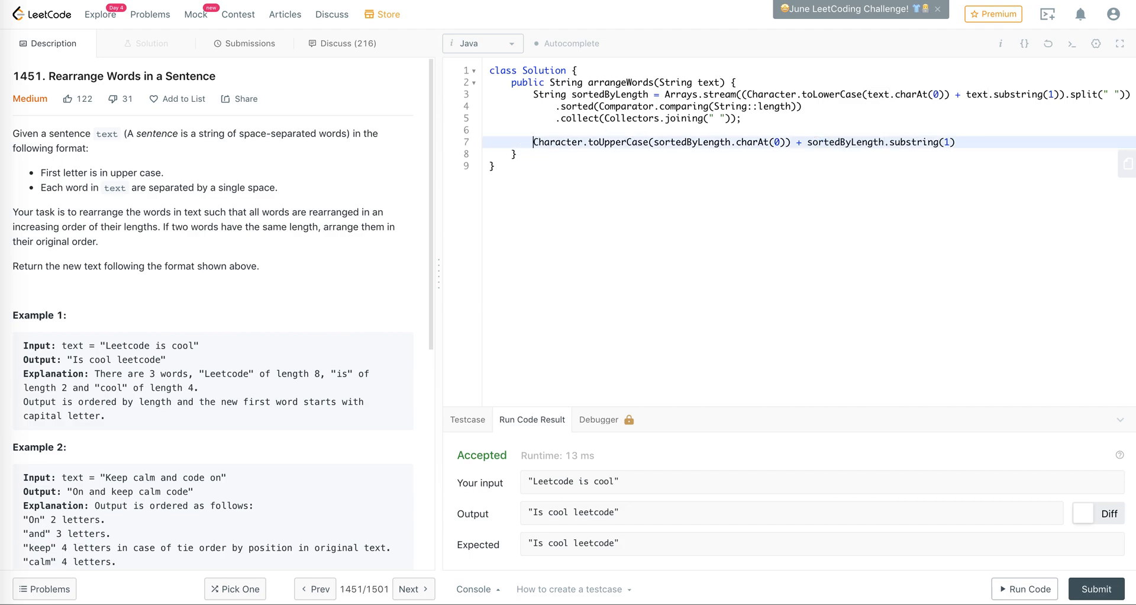
pyautogui.write('return')
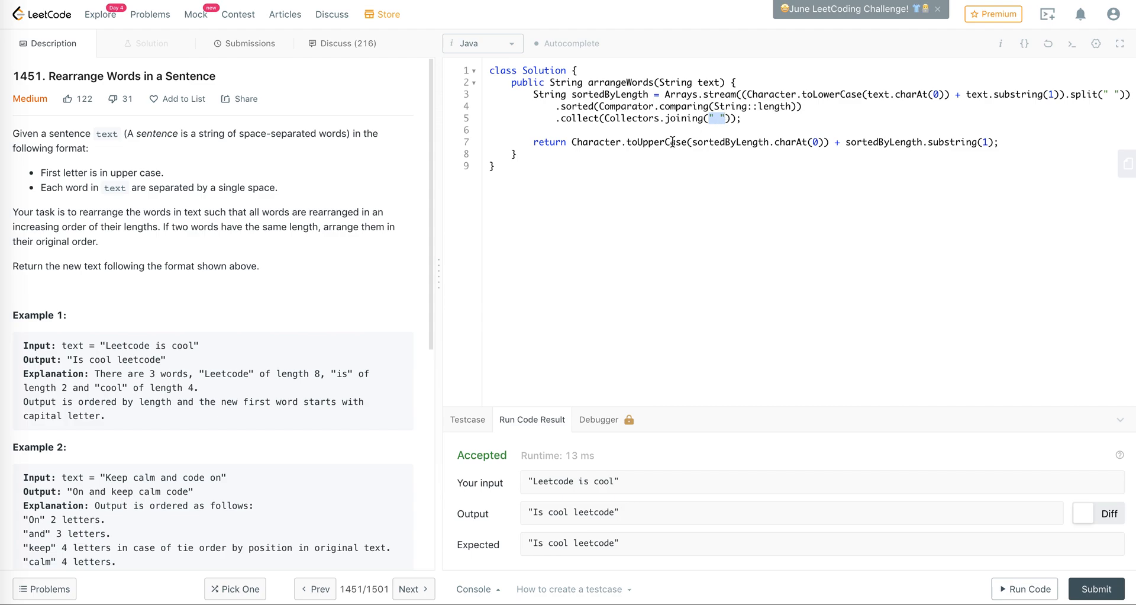
pyautogui.doubleClick(608, 94)
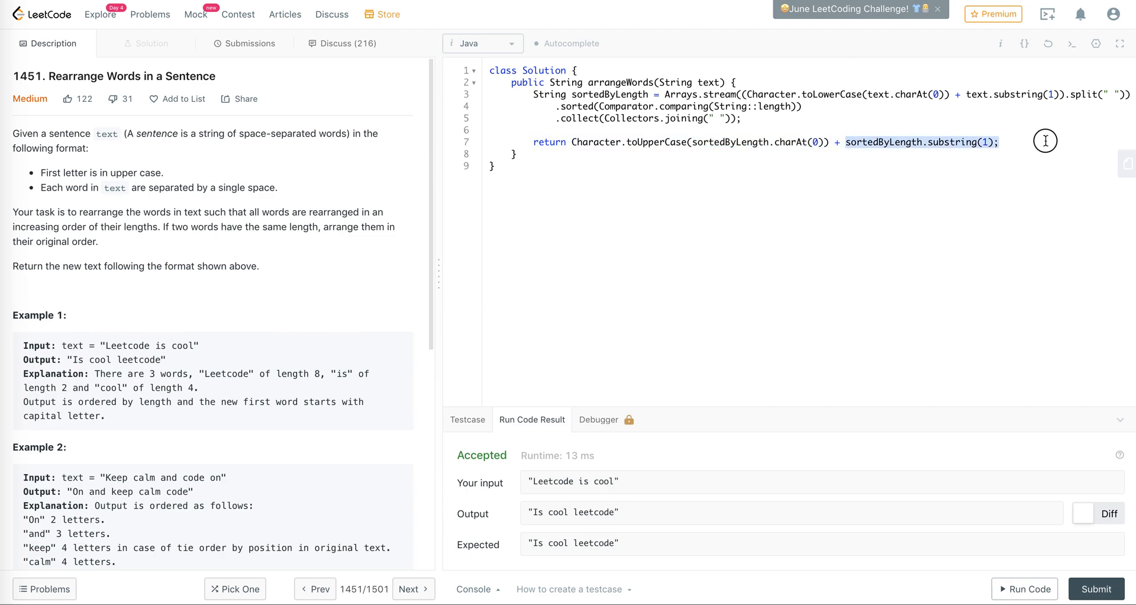
pyautogui.moveTo(1031, 589)
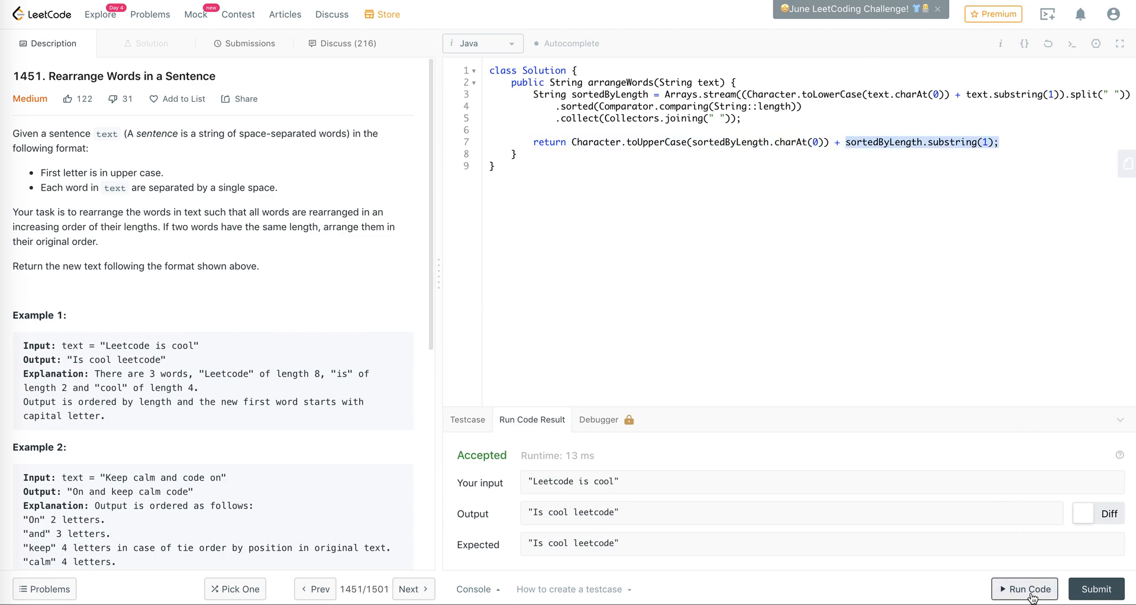